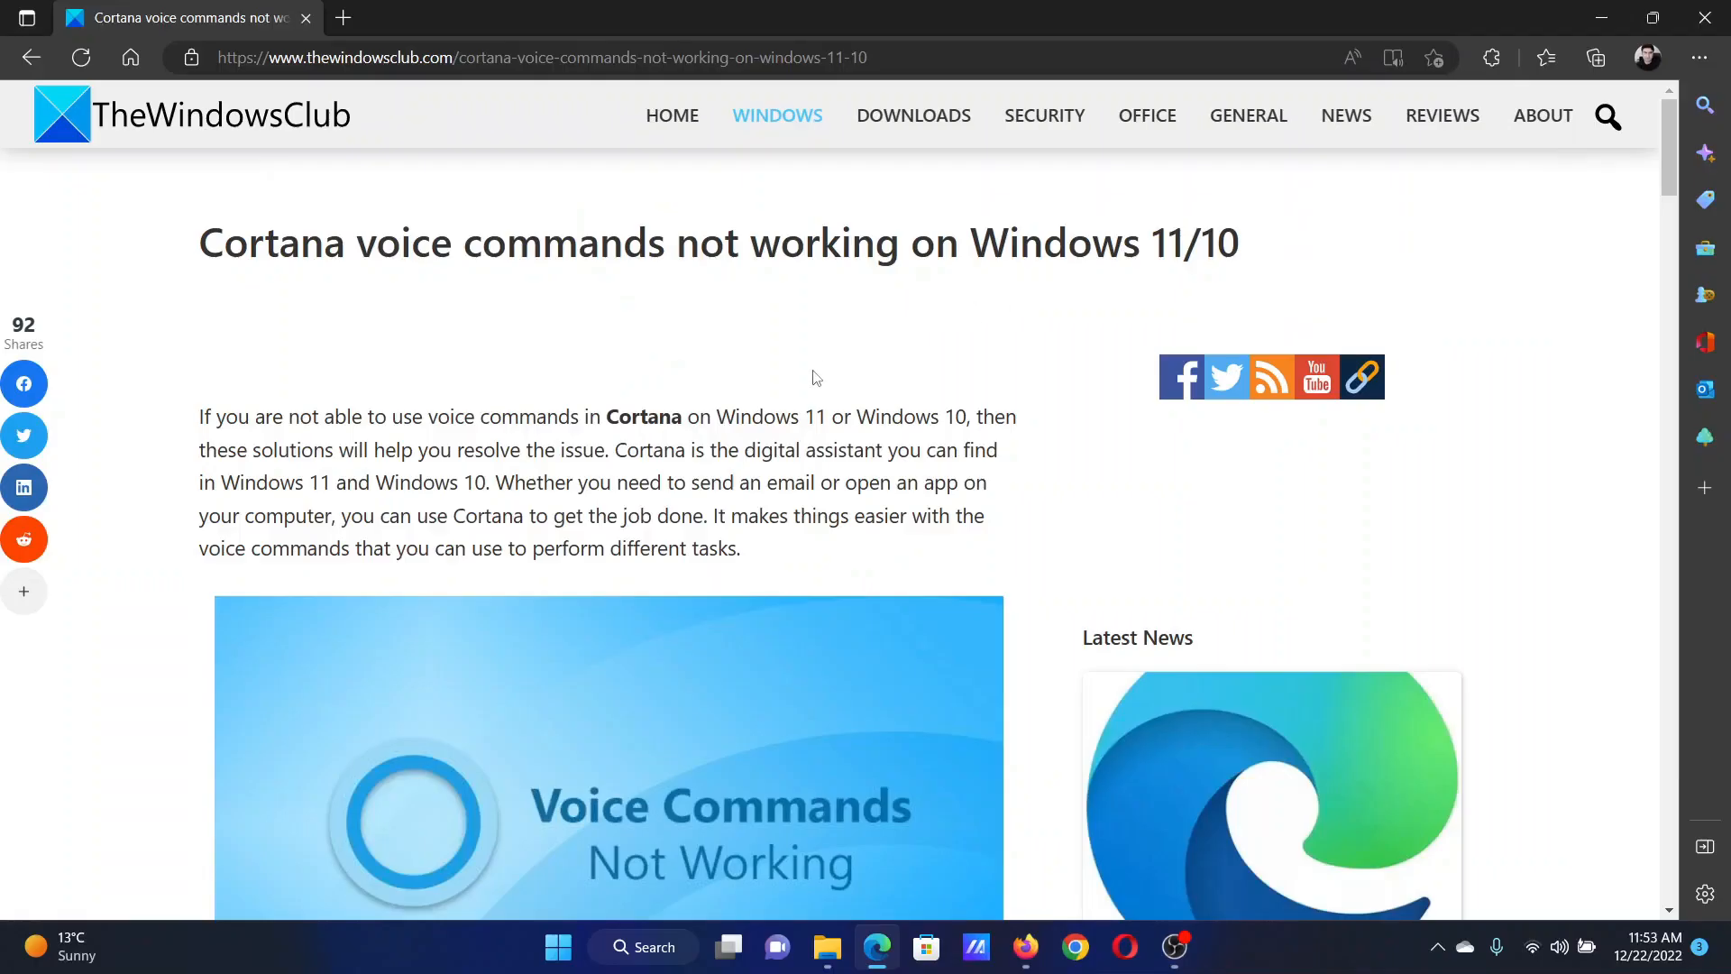
mouse_move(761, 375)
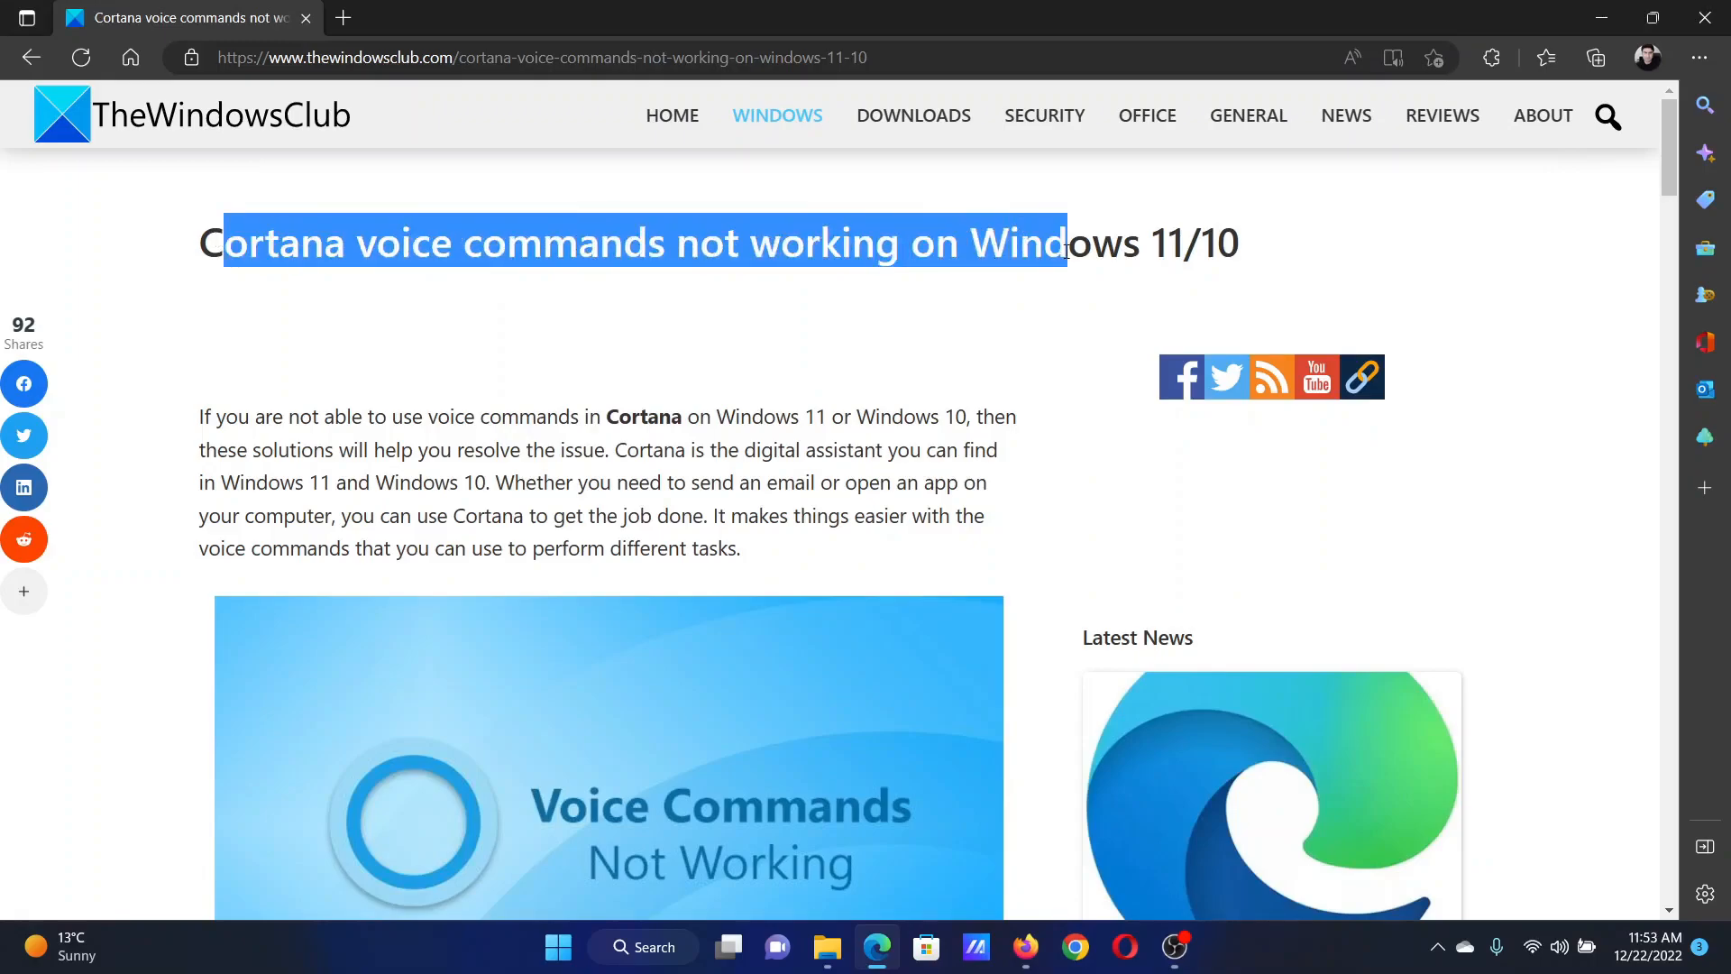
mouse_move(822, 437)
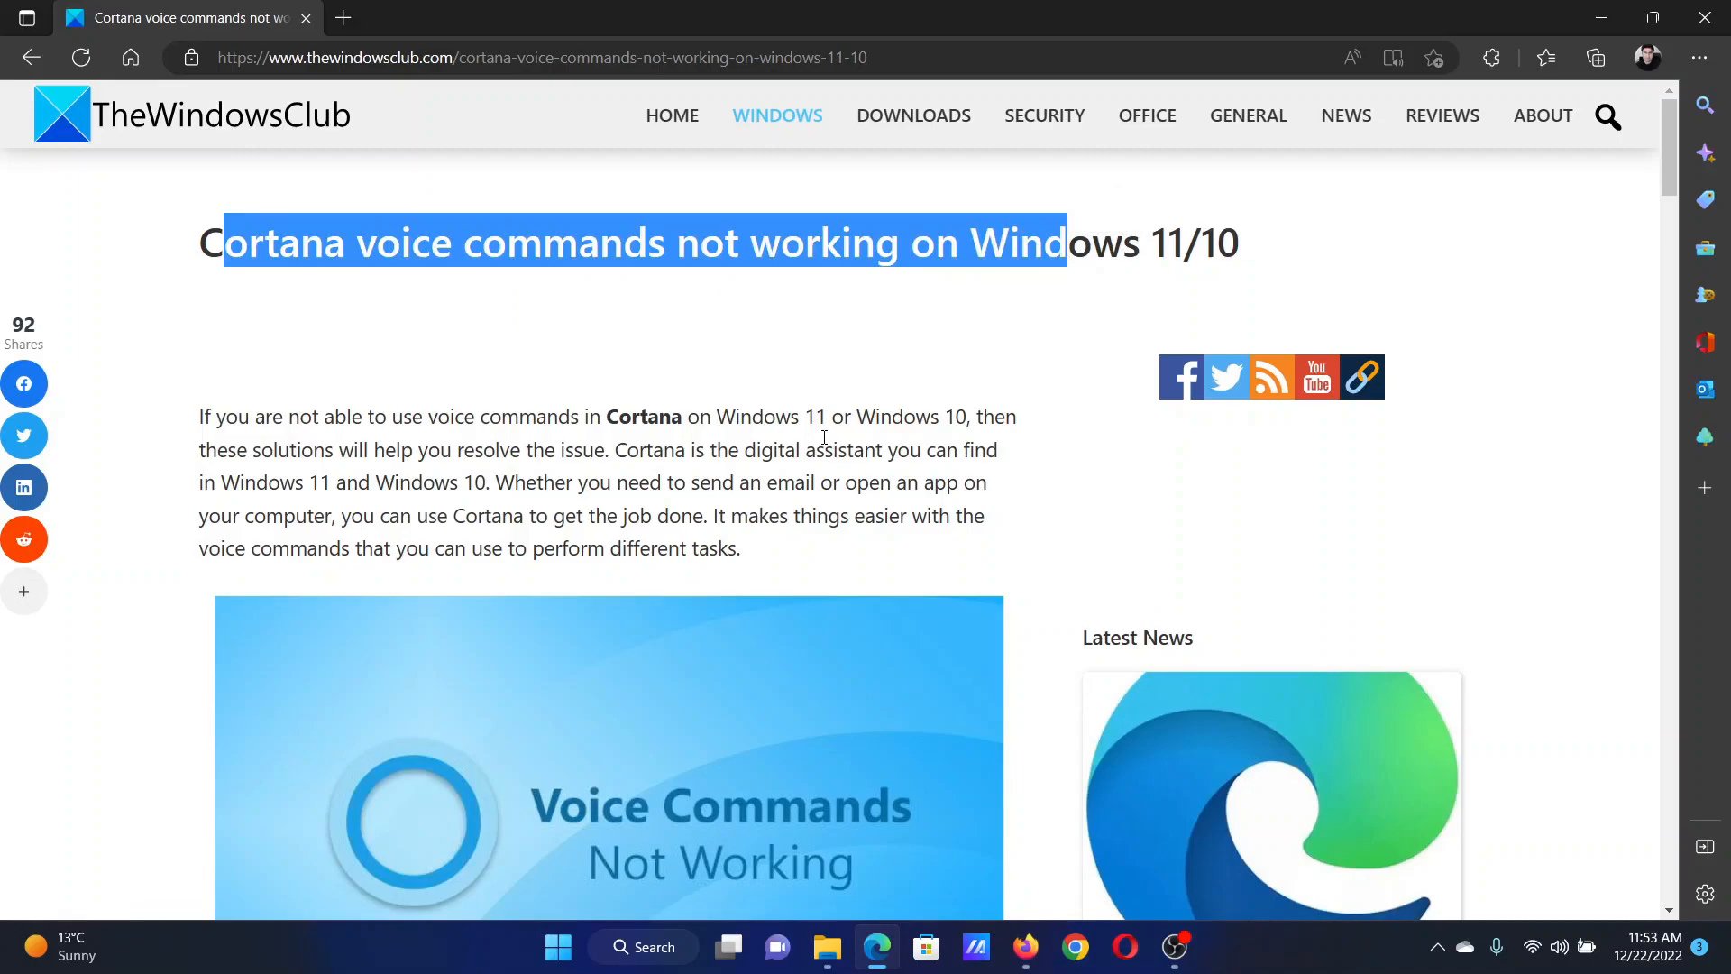
mouse_move(809, 474)
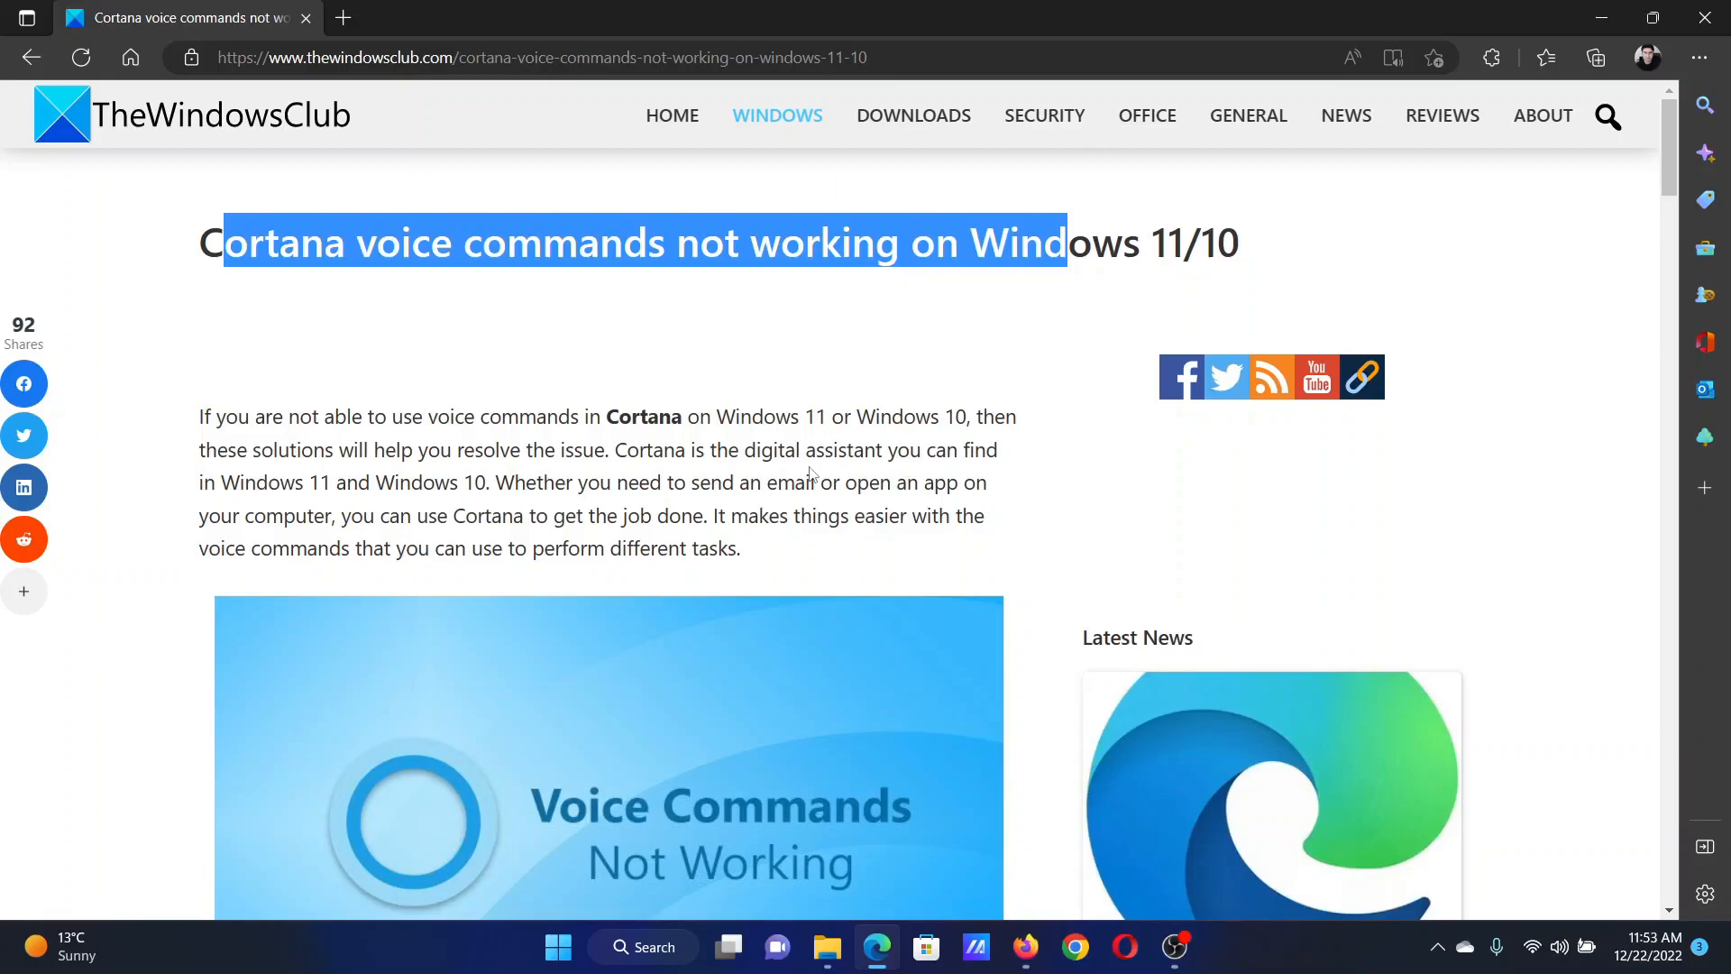
Scroll the TheWindowsClub article down to its five-step list of Cortana fixes.
scroll(down, 3)
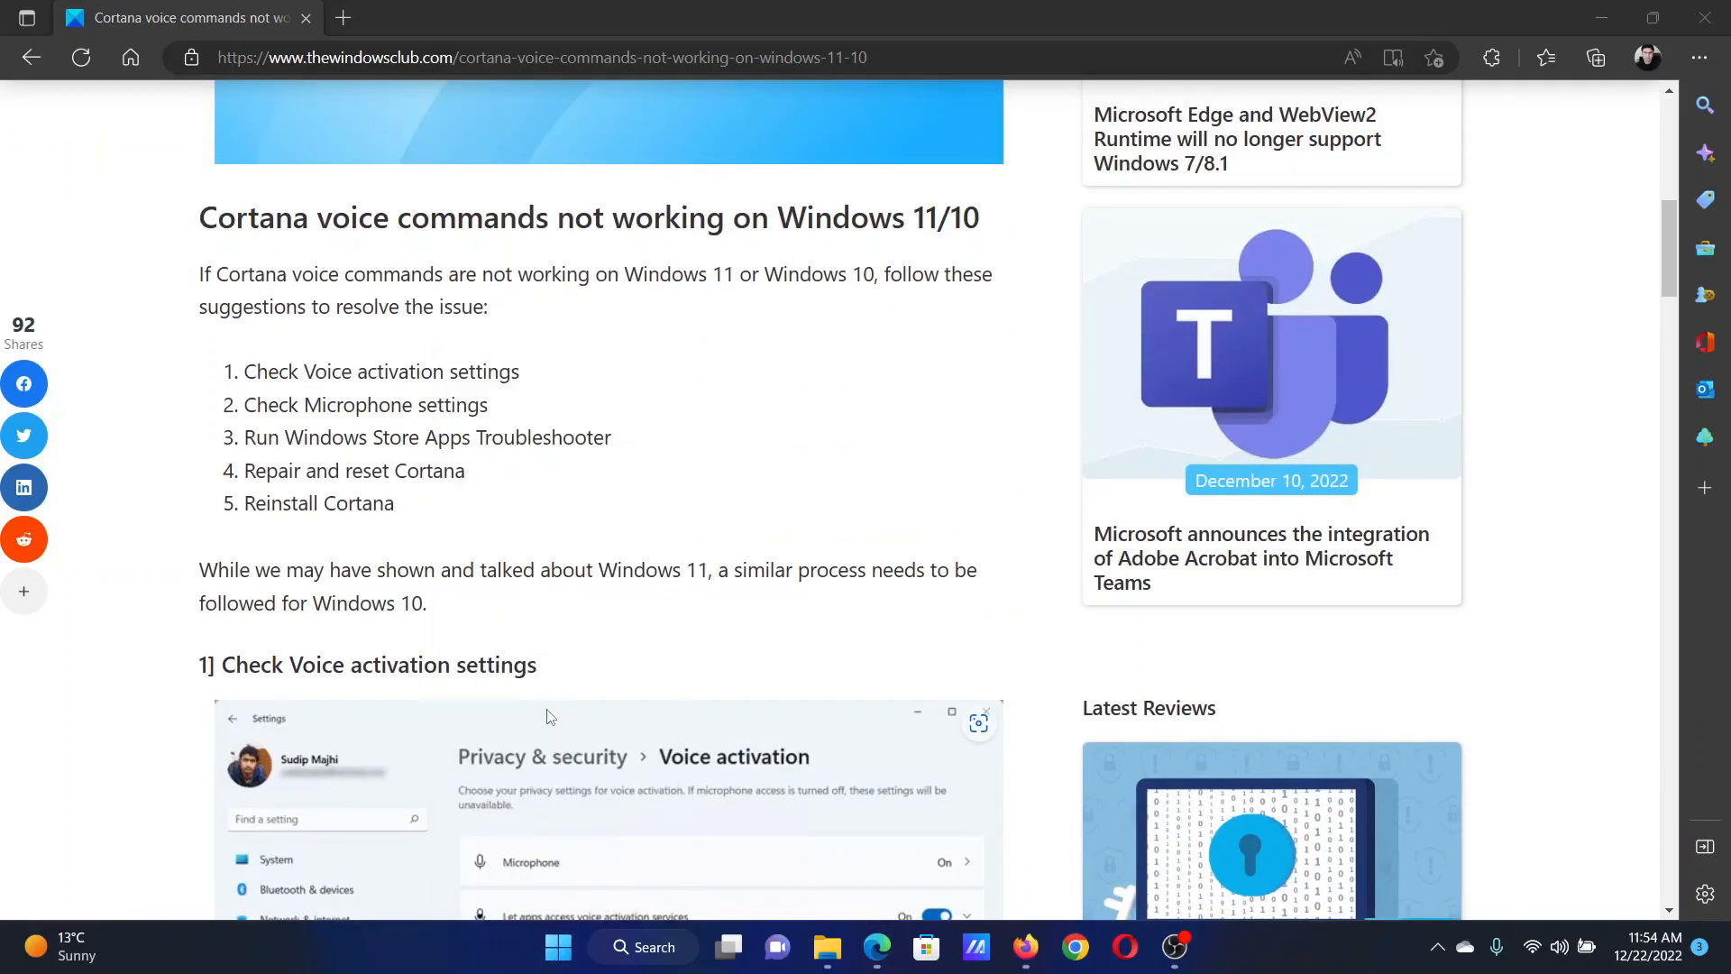
Go to Privacy & security in Settings and bring App permissions with Voice activation into view.
click(1197, 946)
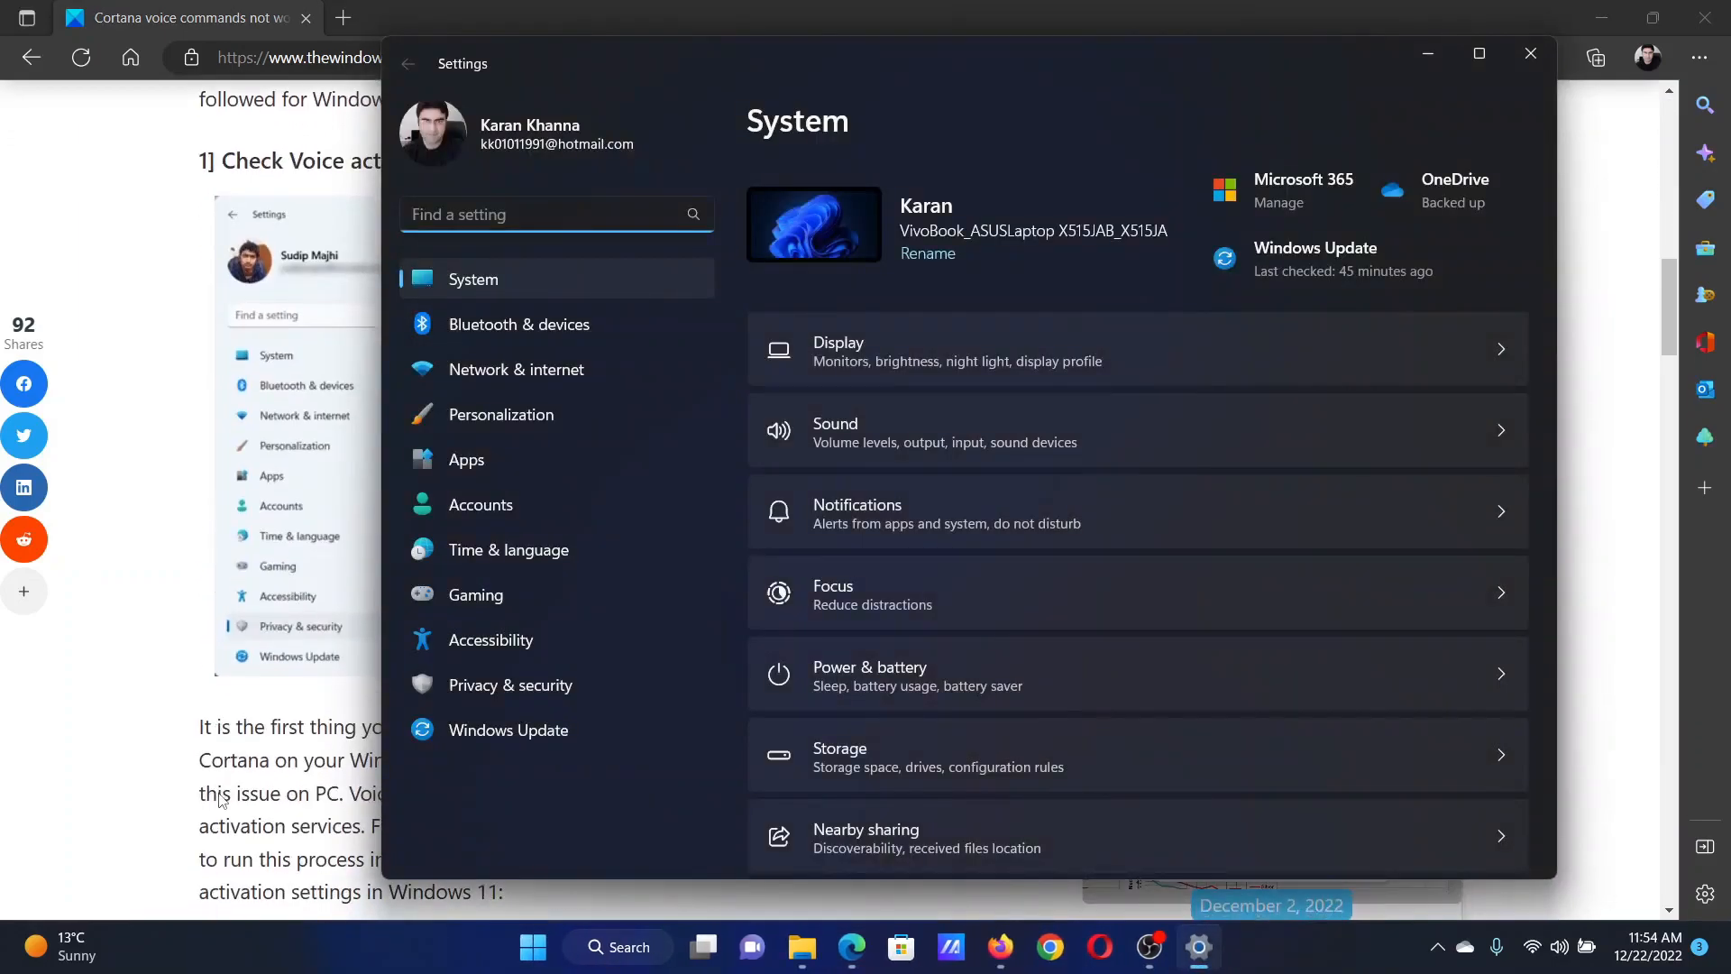
click(510, 685)
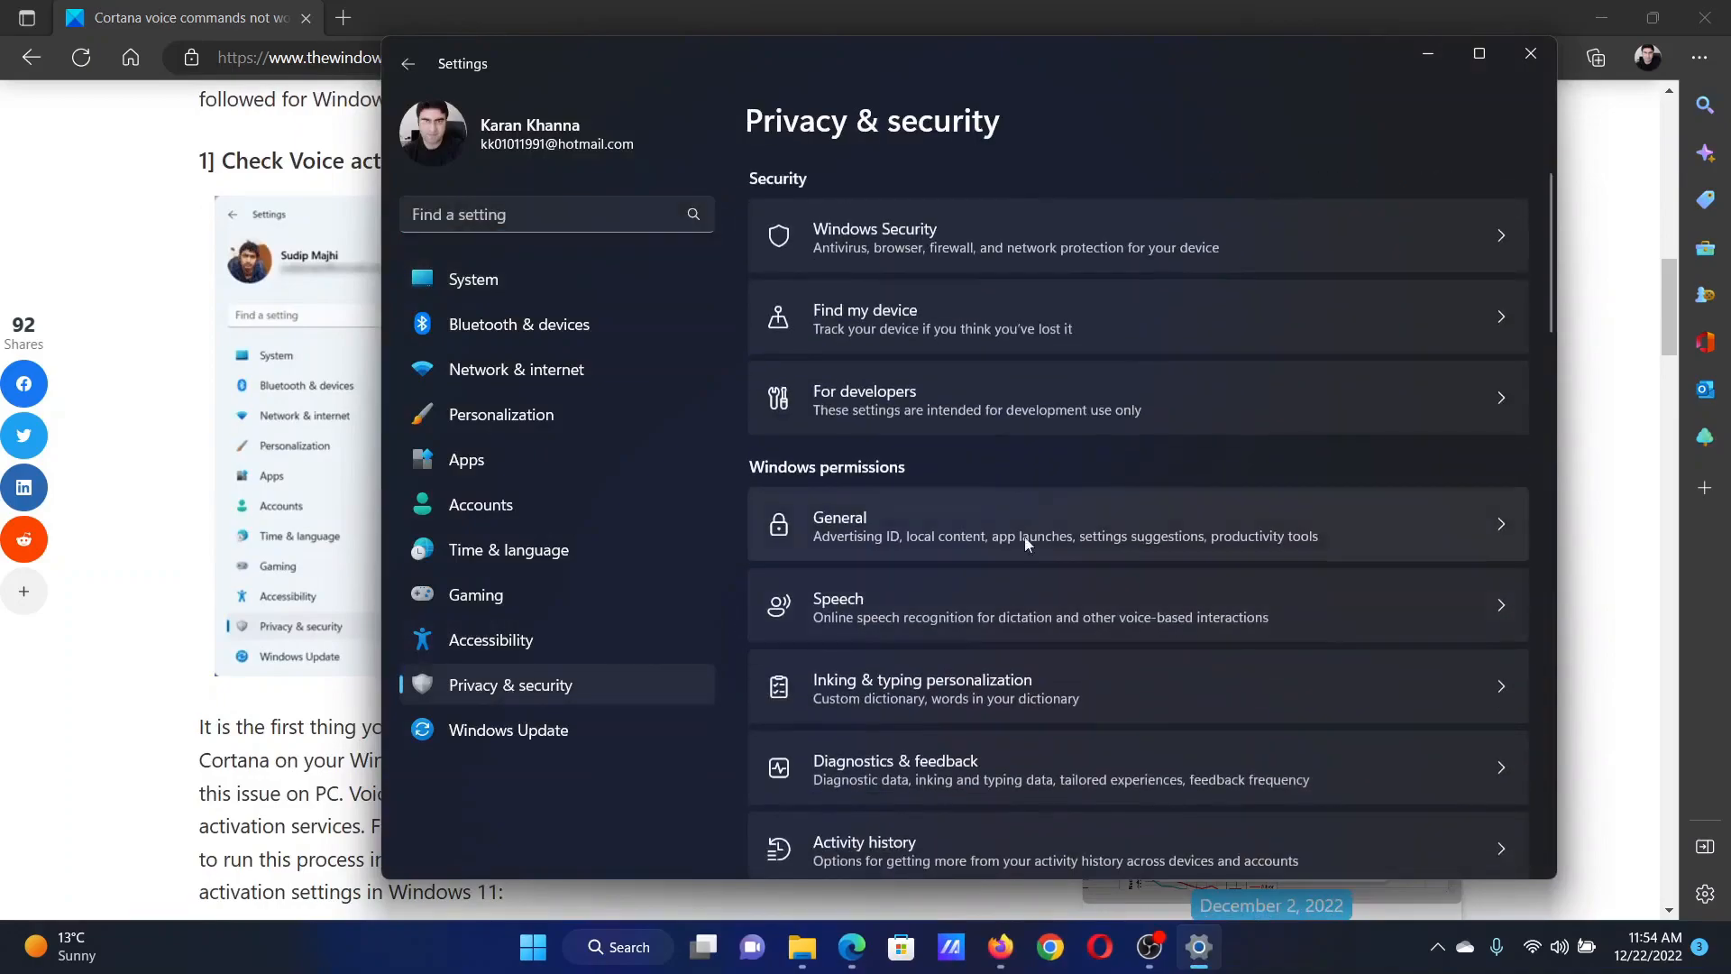
scroll(down, 3)
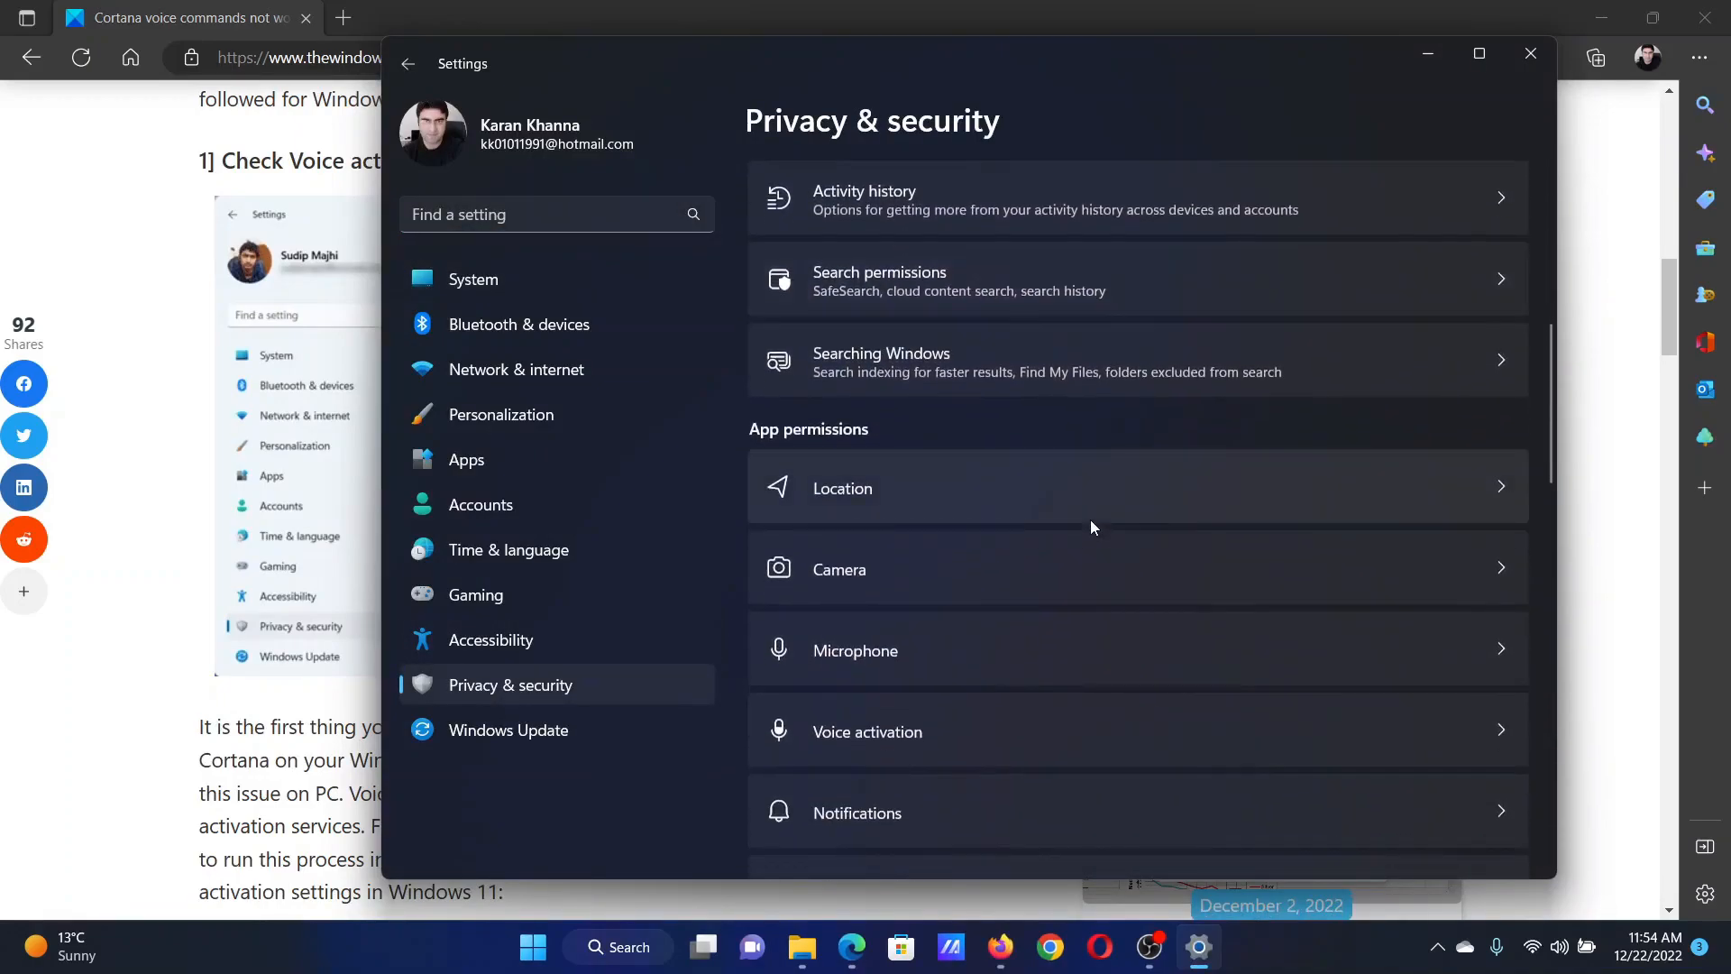
scroll(down, 3)
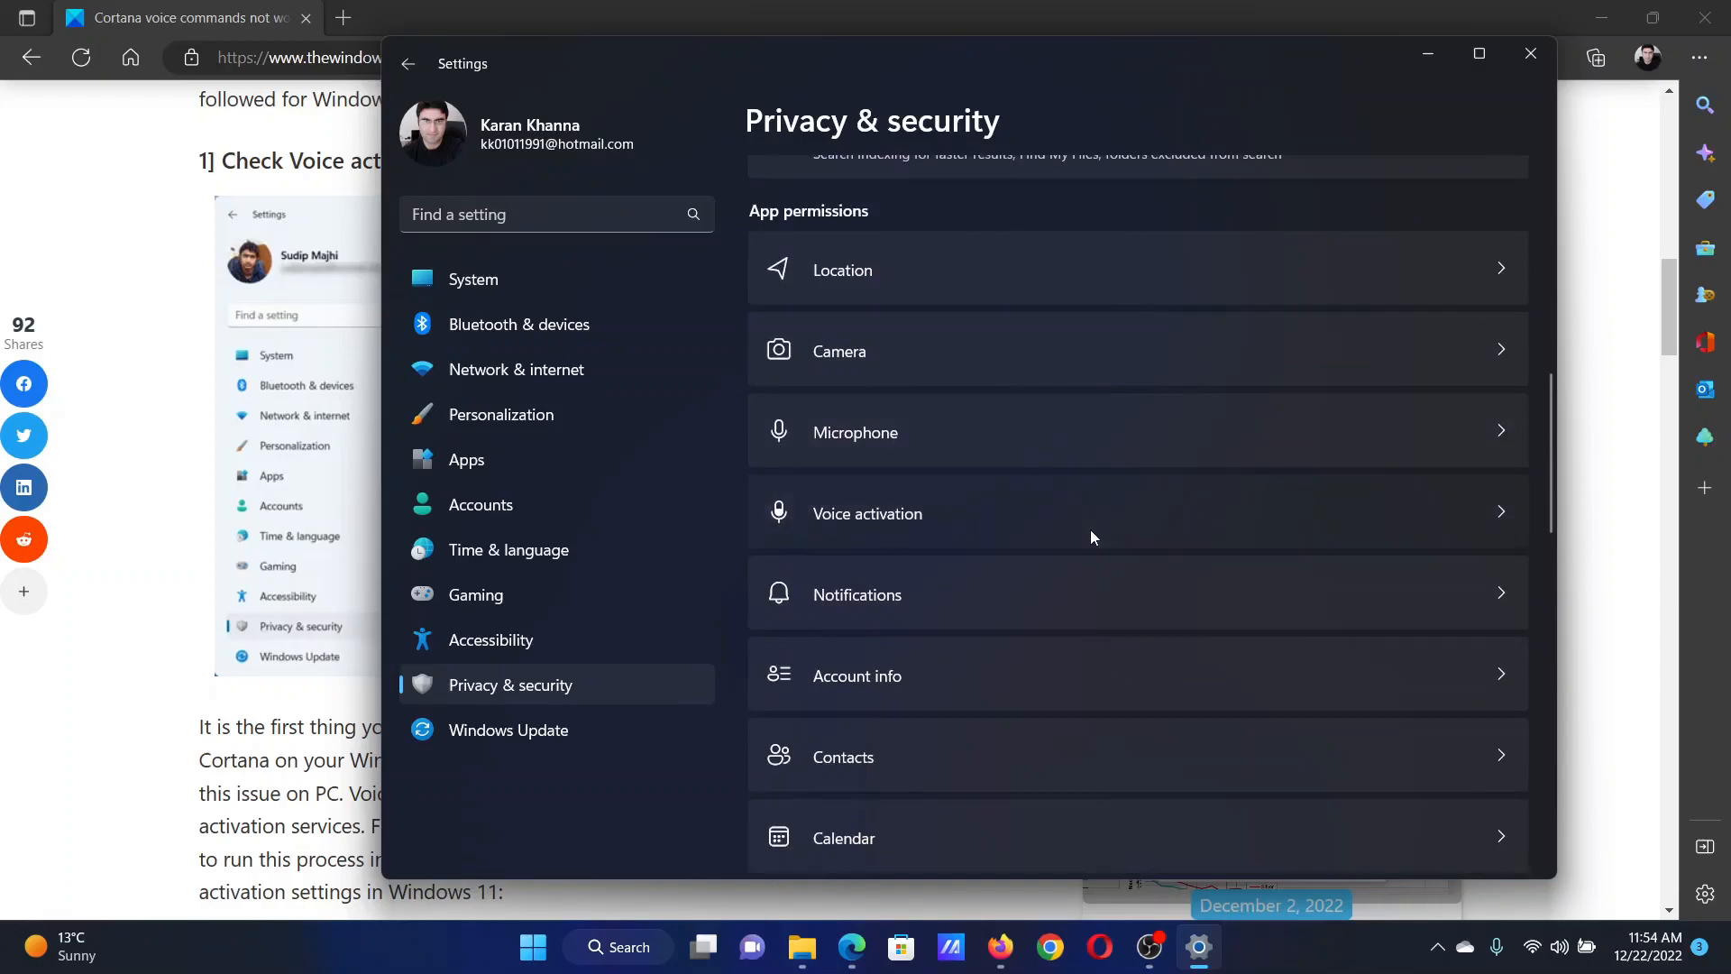
In Voice activation, expand app voice activation services and try enabling Cortana's keyword response.
click(868, 514)
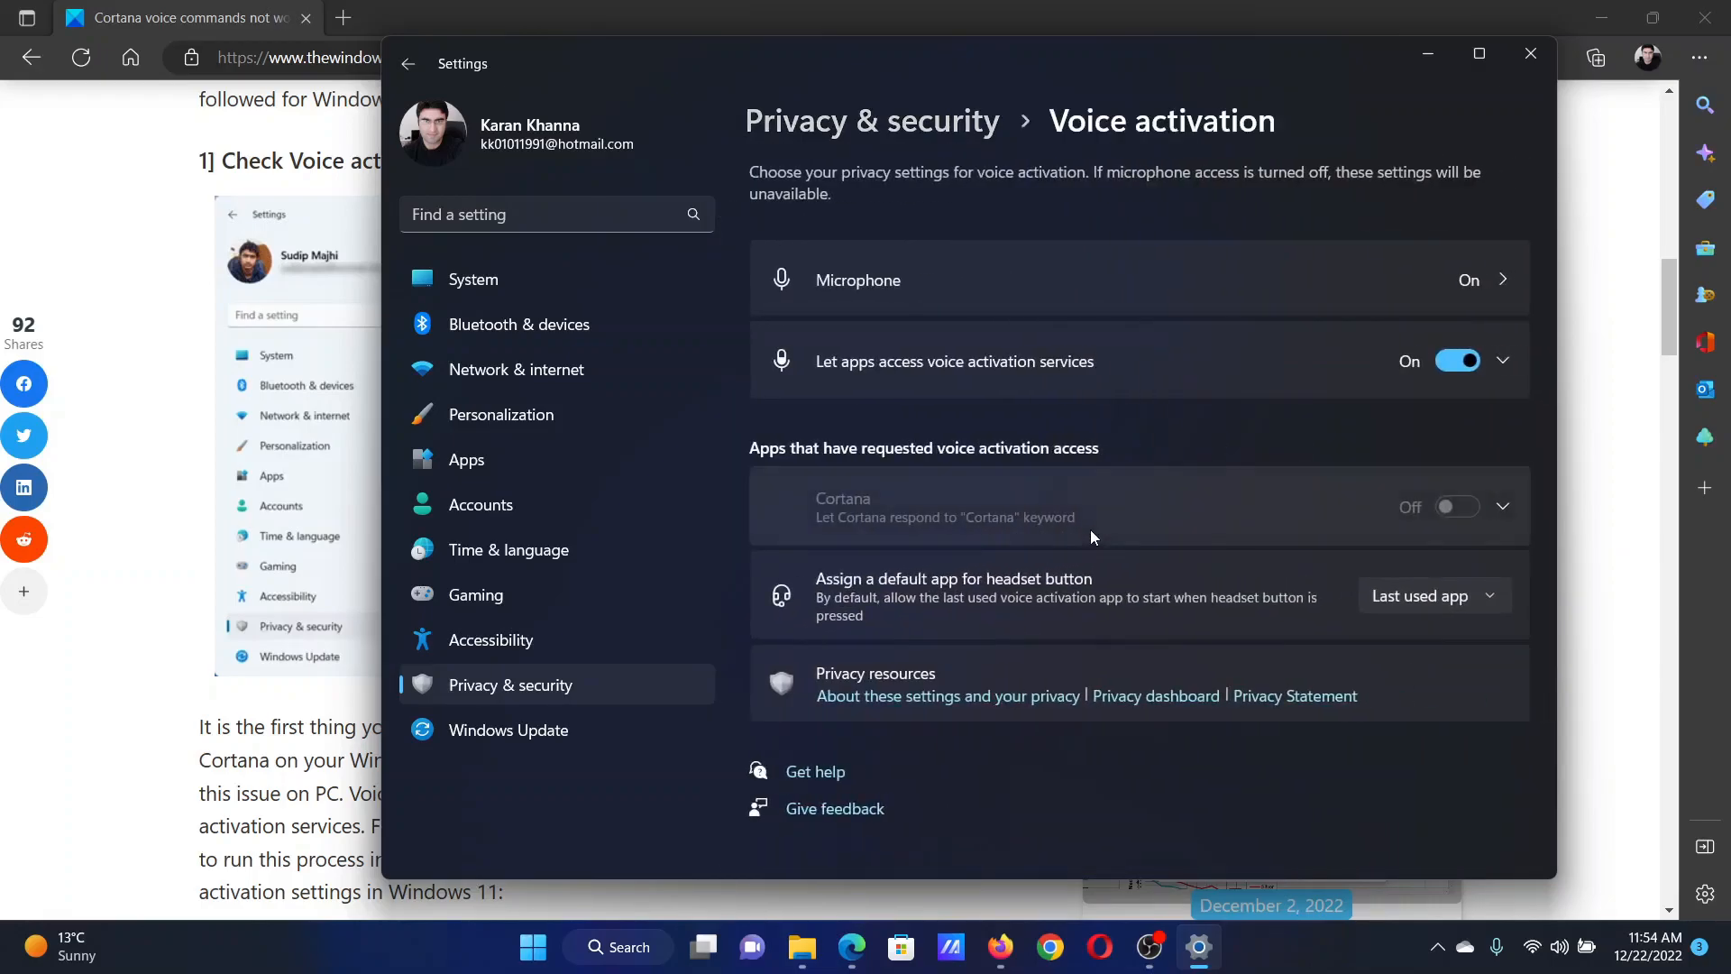
mouse_move(936, 375)
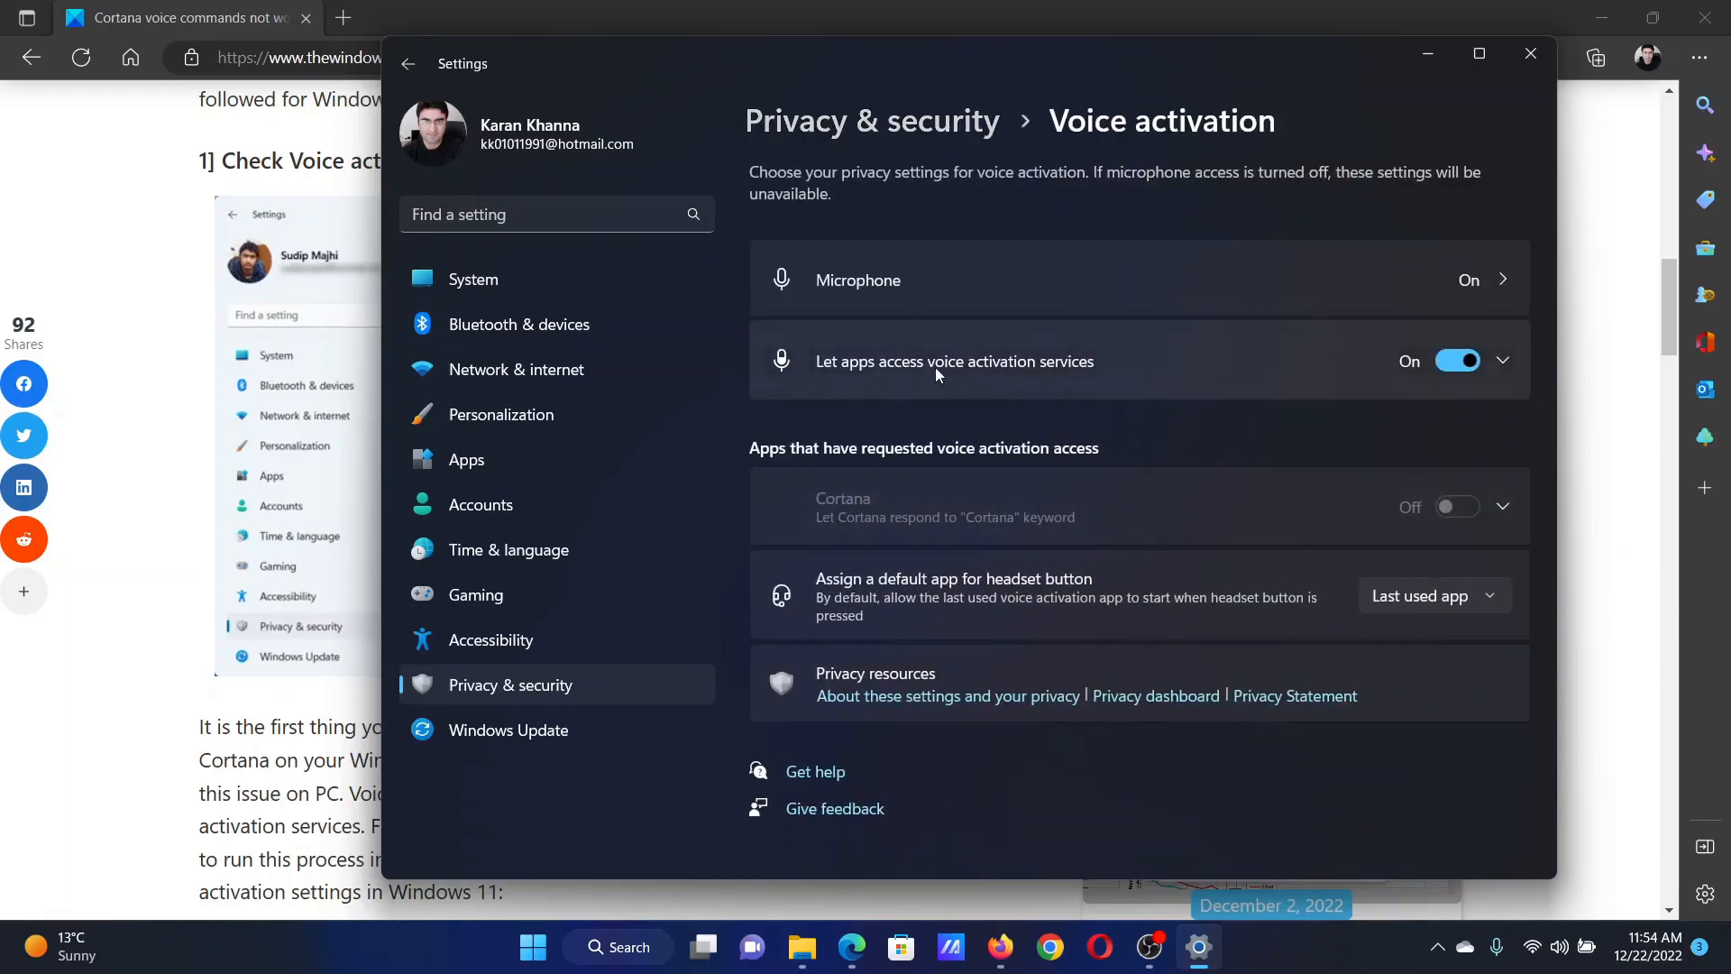
mouse_move(1098, 369)
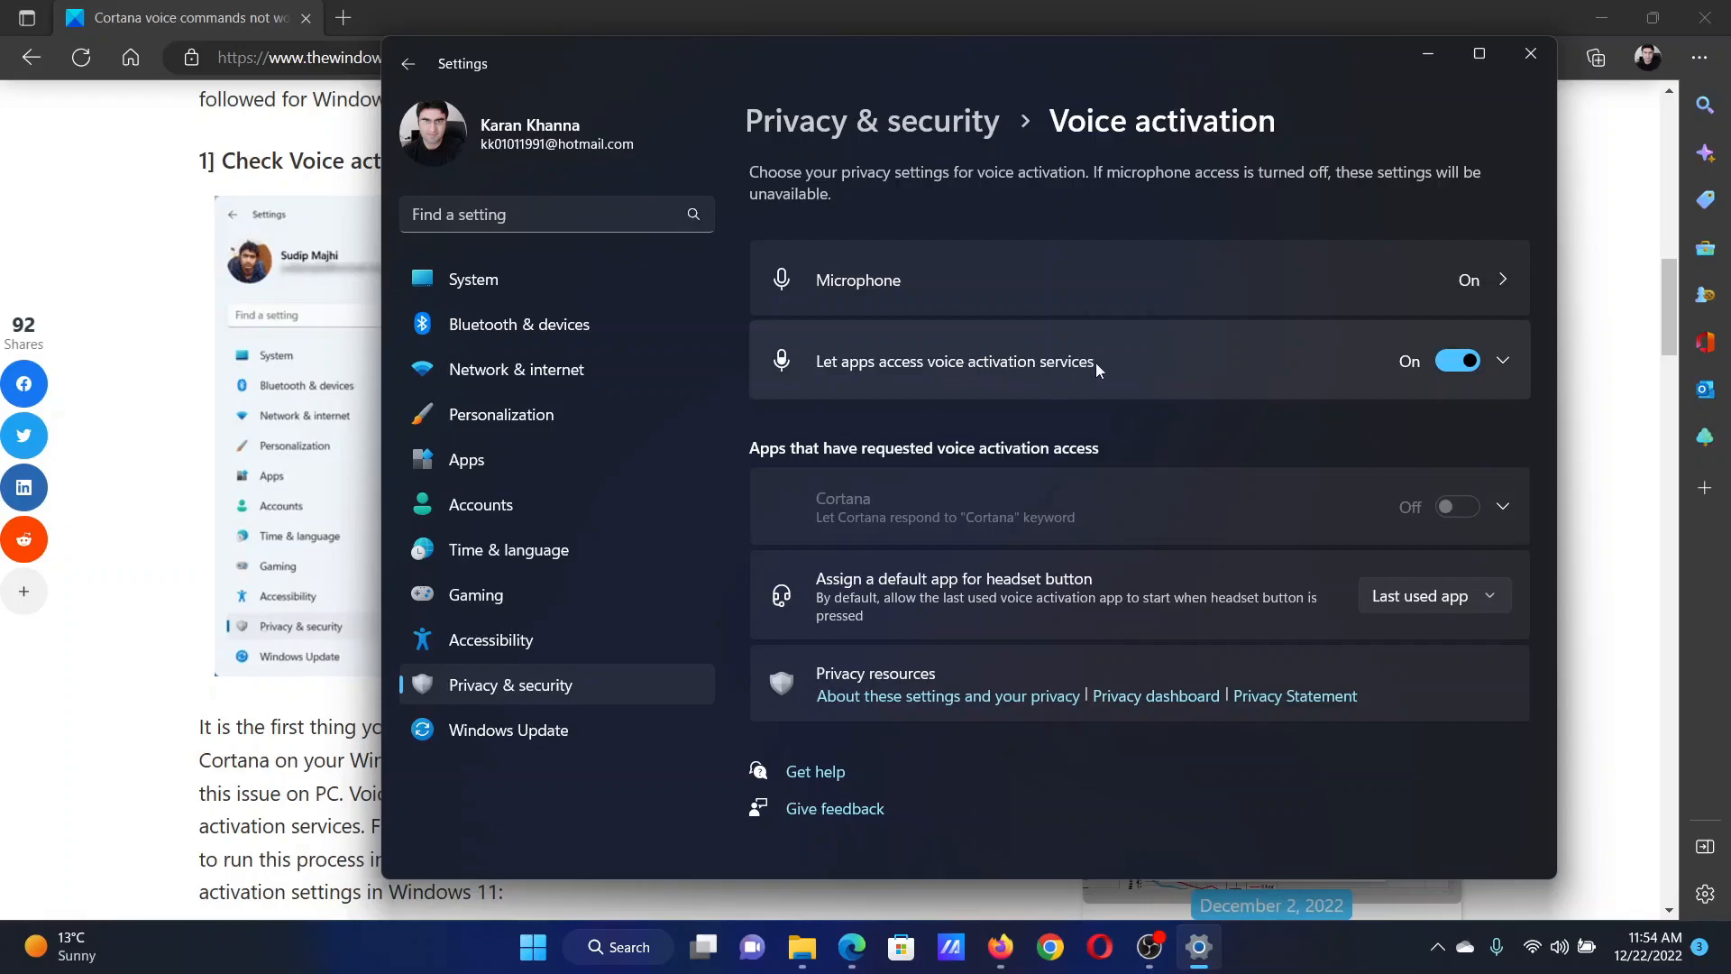
mouse_move(1493, 360)
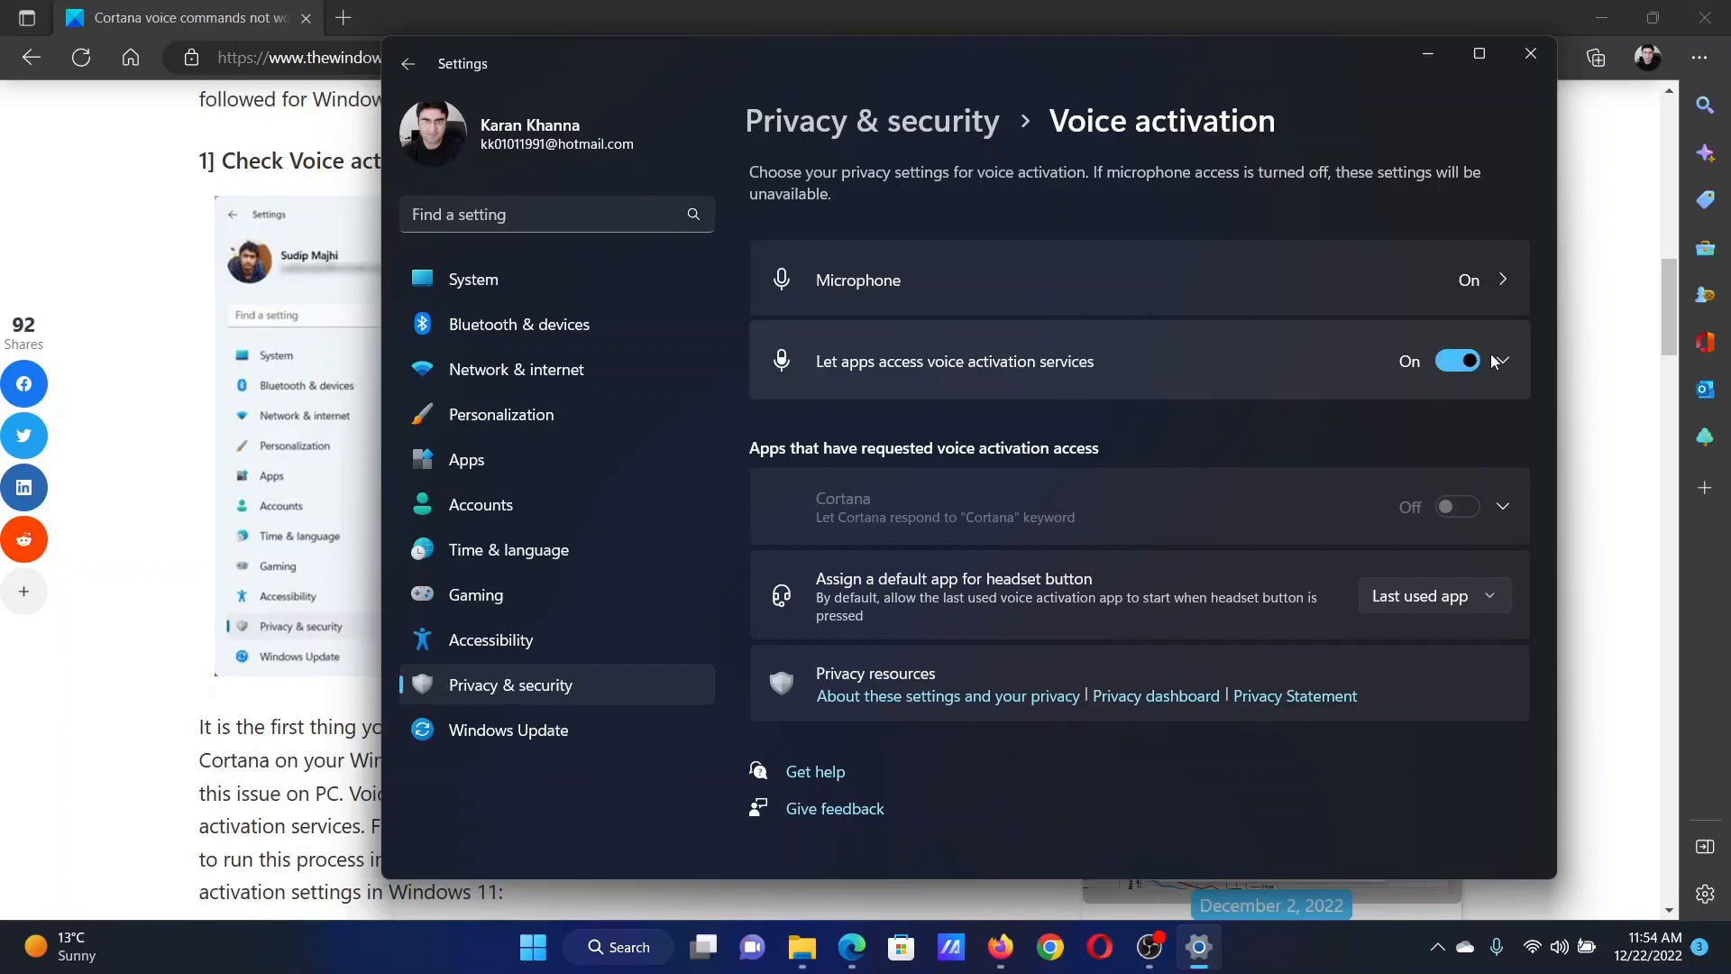
click(1502, 361)
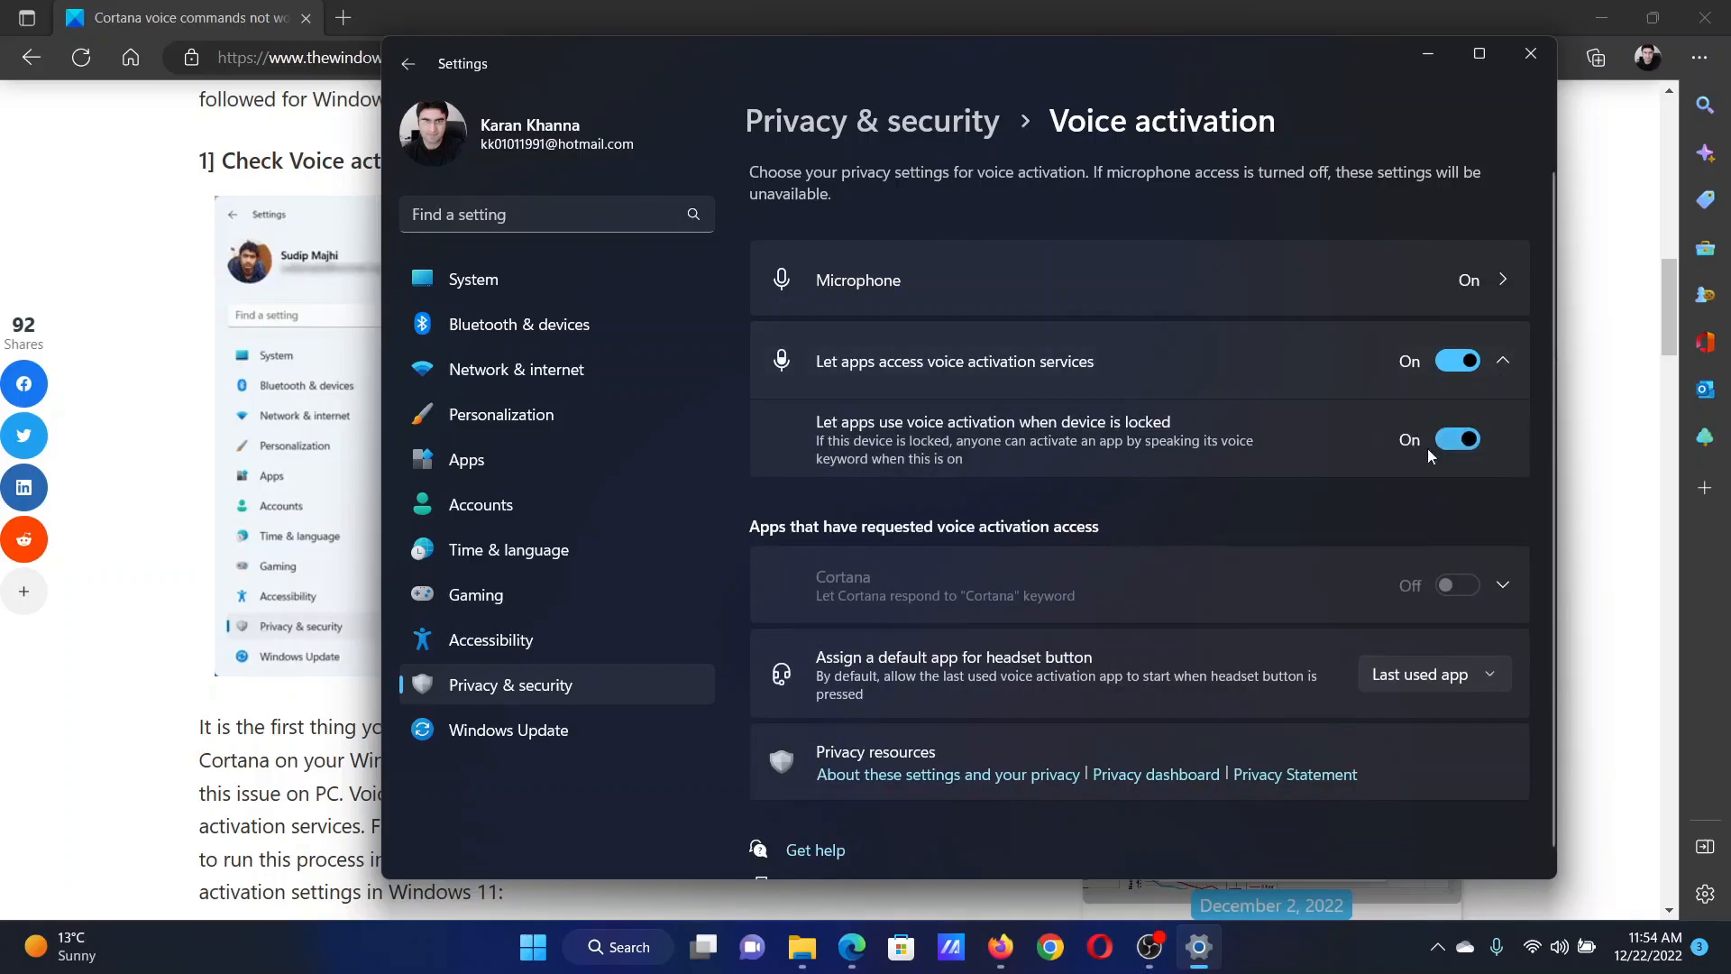
scroll(up, 3)
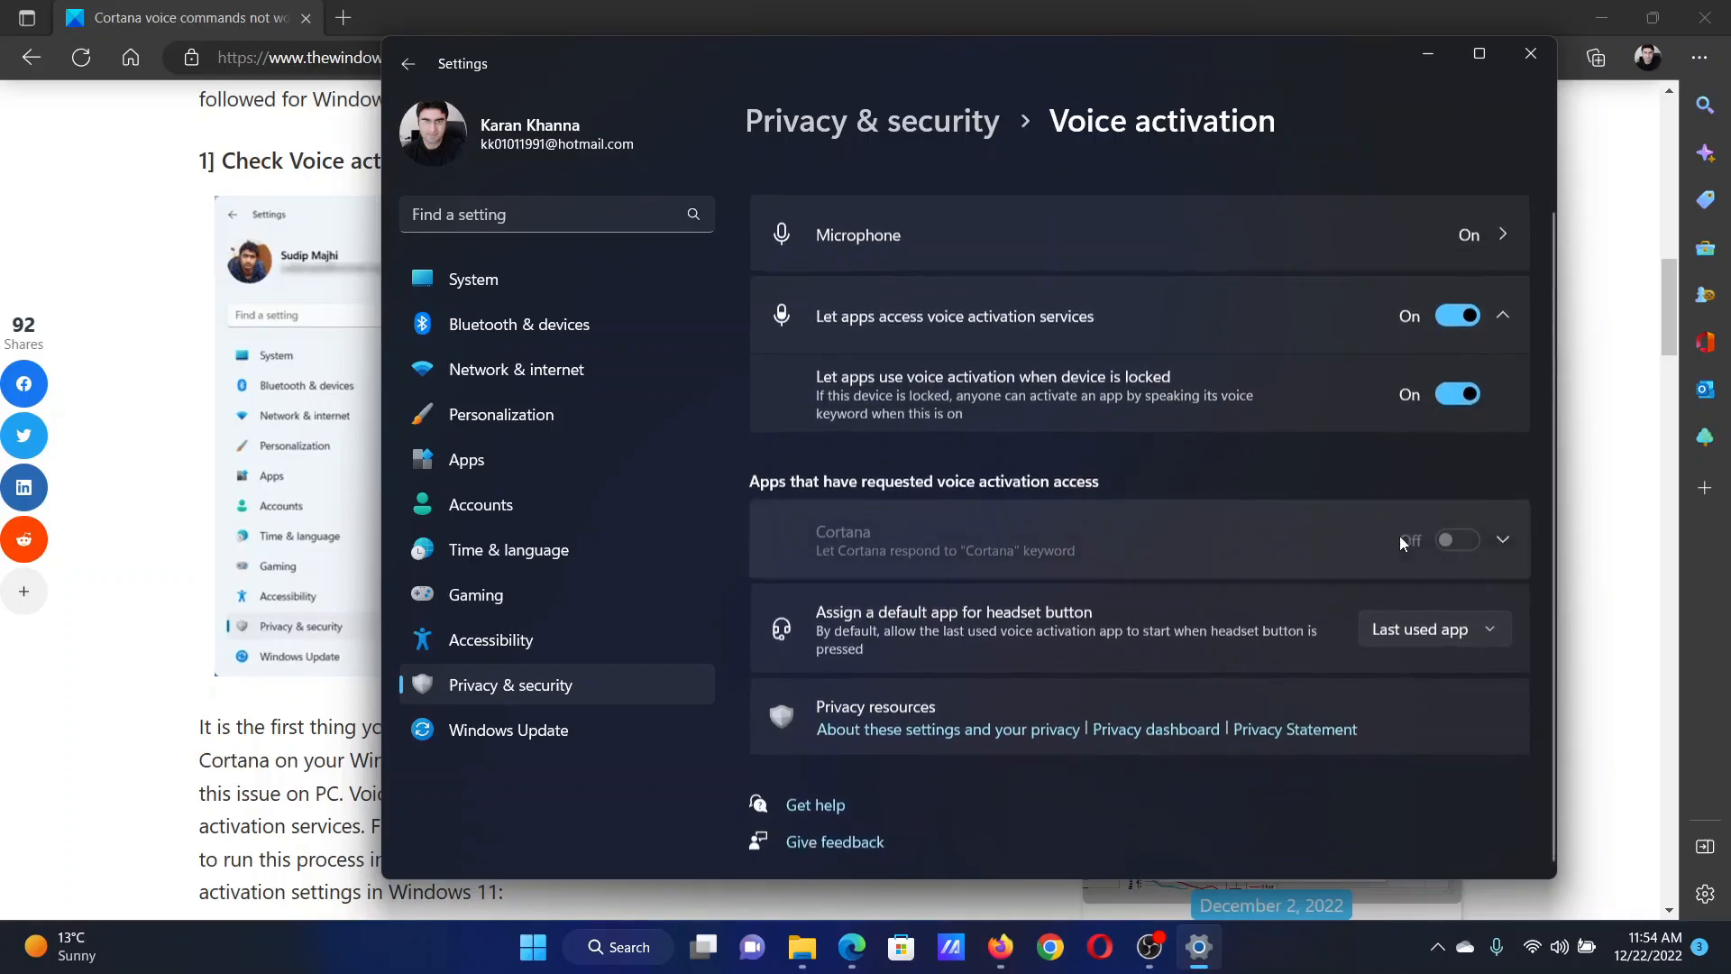
click(1502, 539)
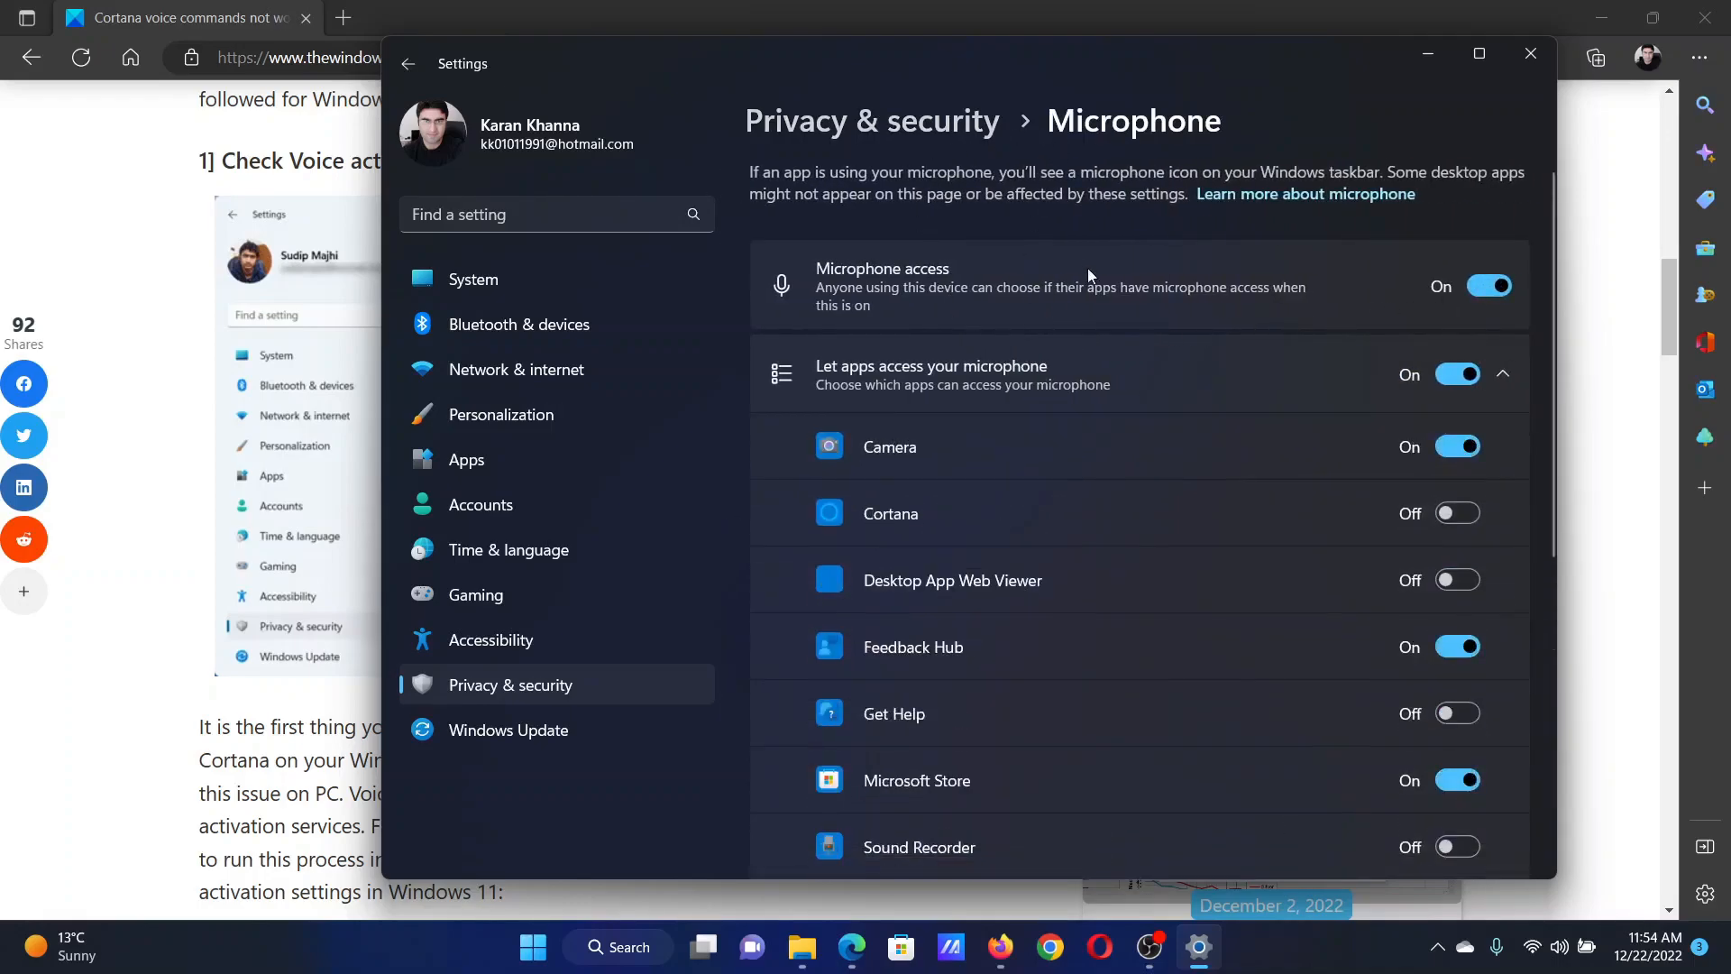
mouse_move(1446, 269)
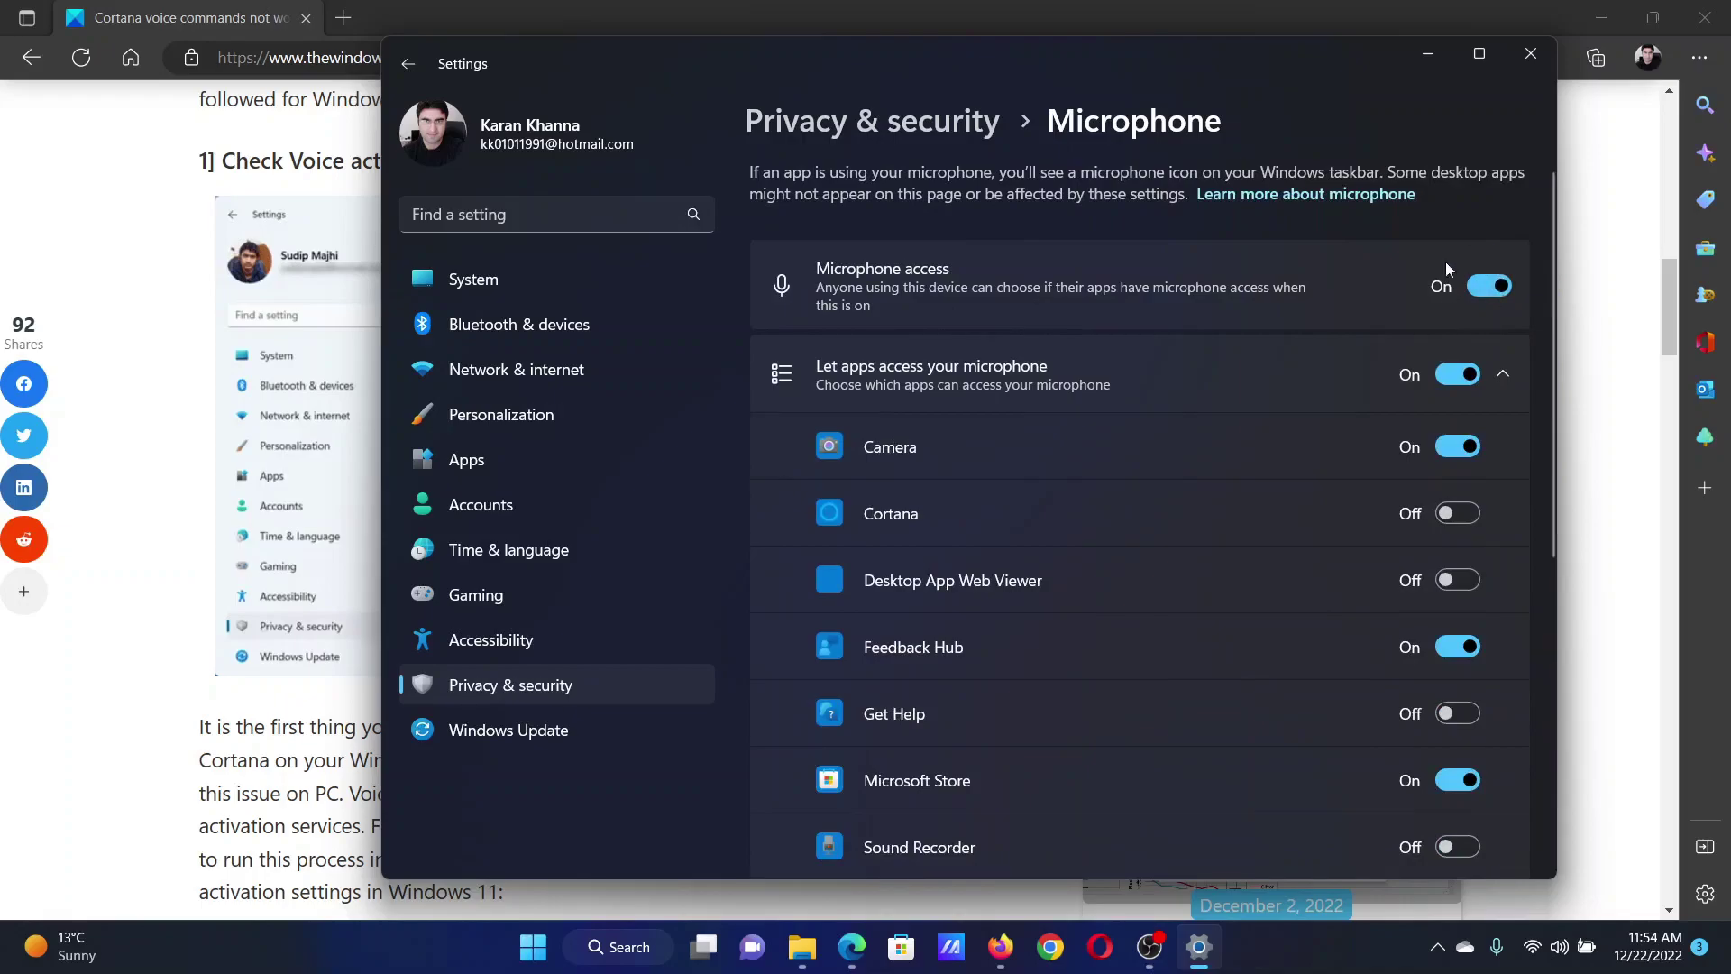
mouse_move(1006, 559)
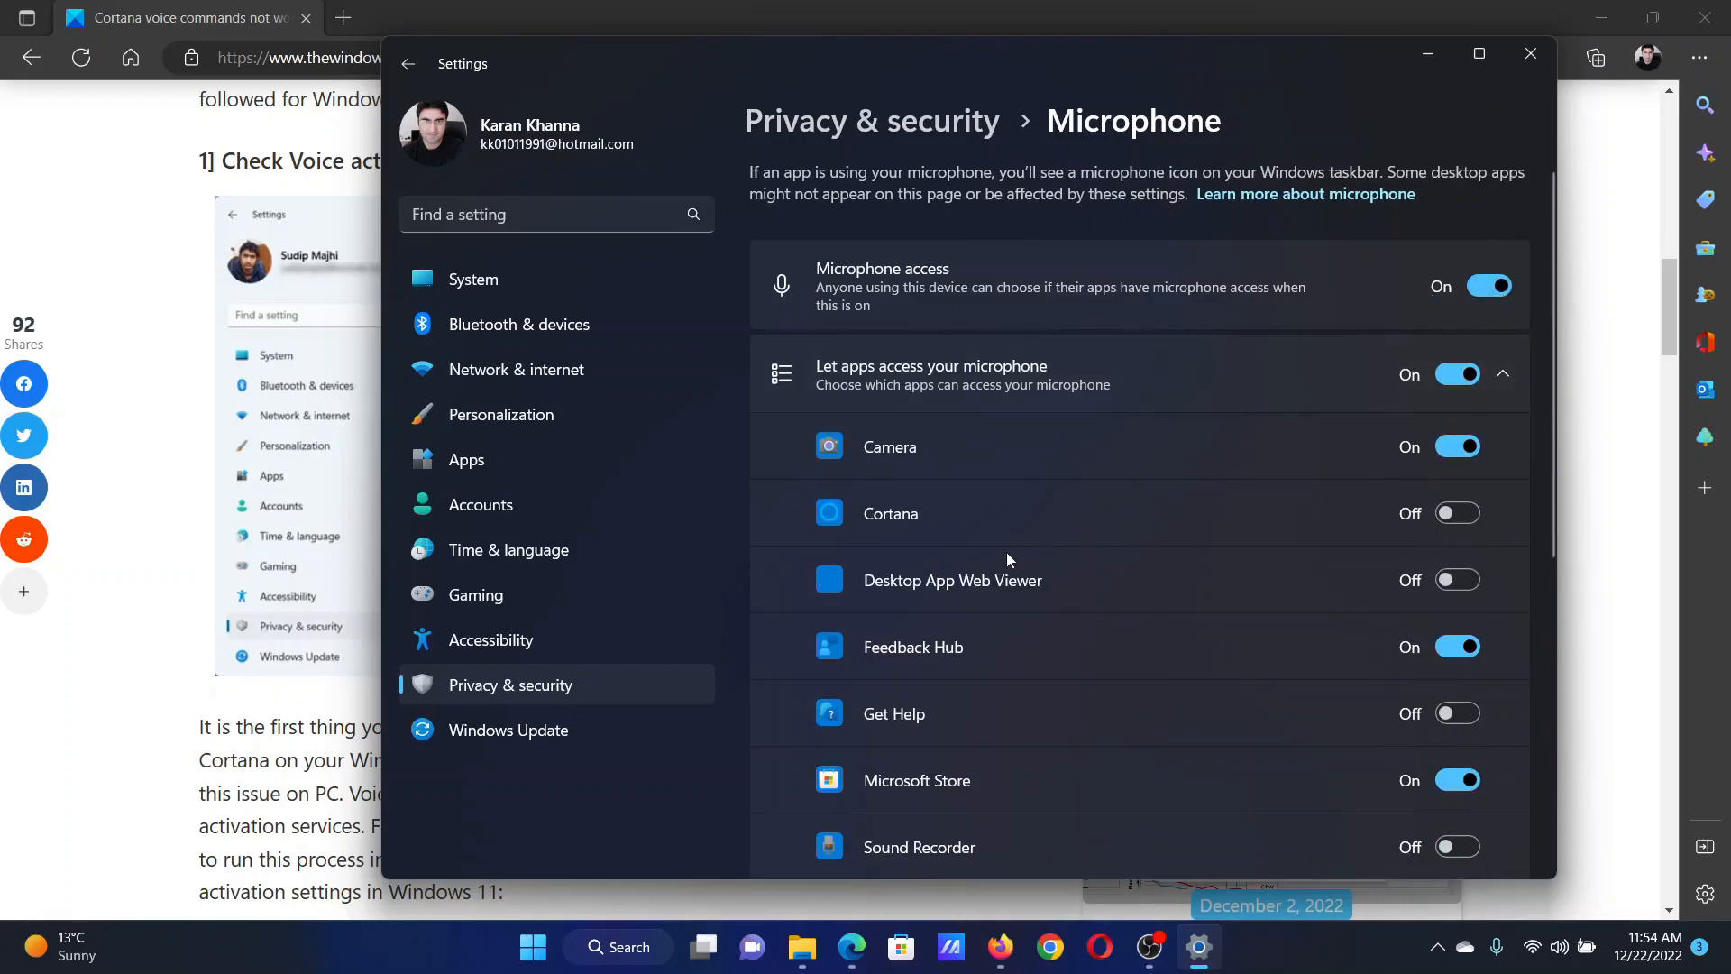
mouse_move(1457, 514)
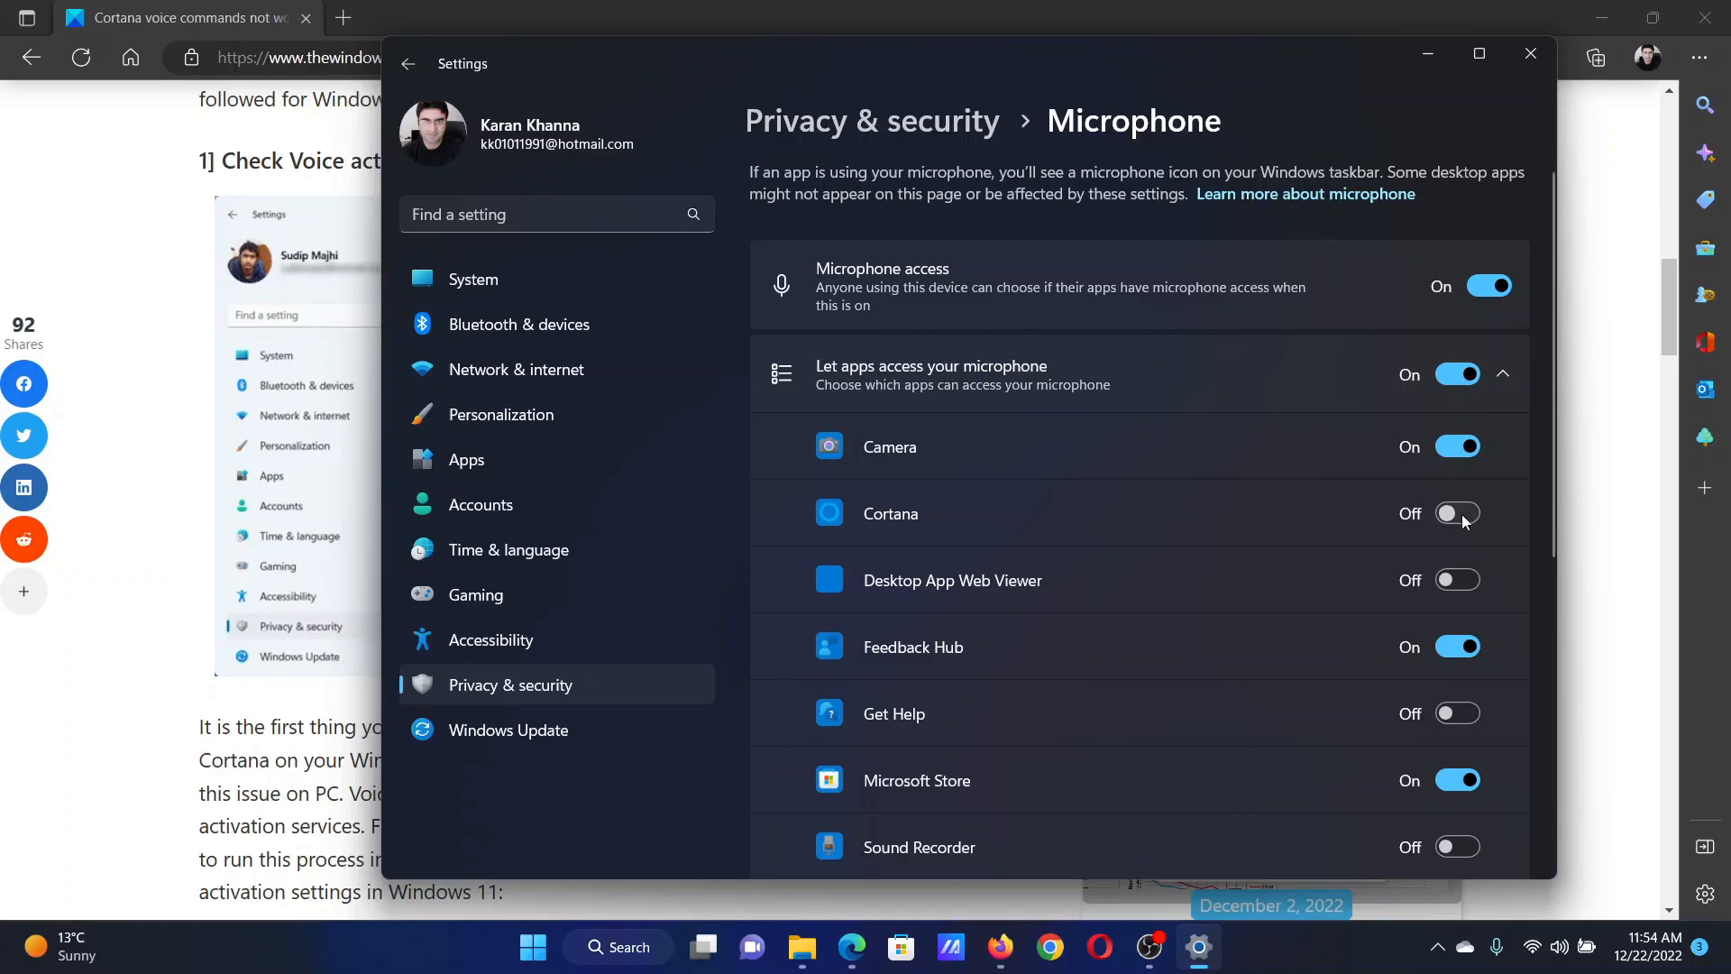
Switch Cortana's microphone access On, then return to the article in Edge.
click(1457, 512)
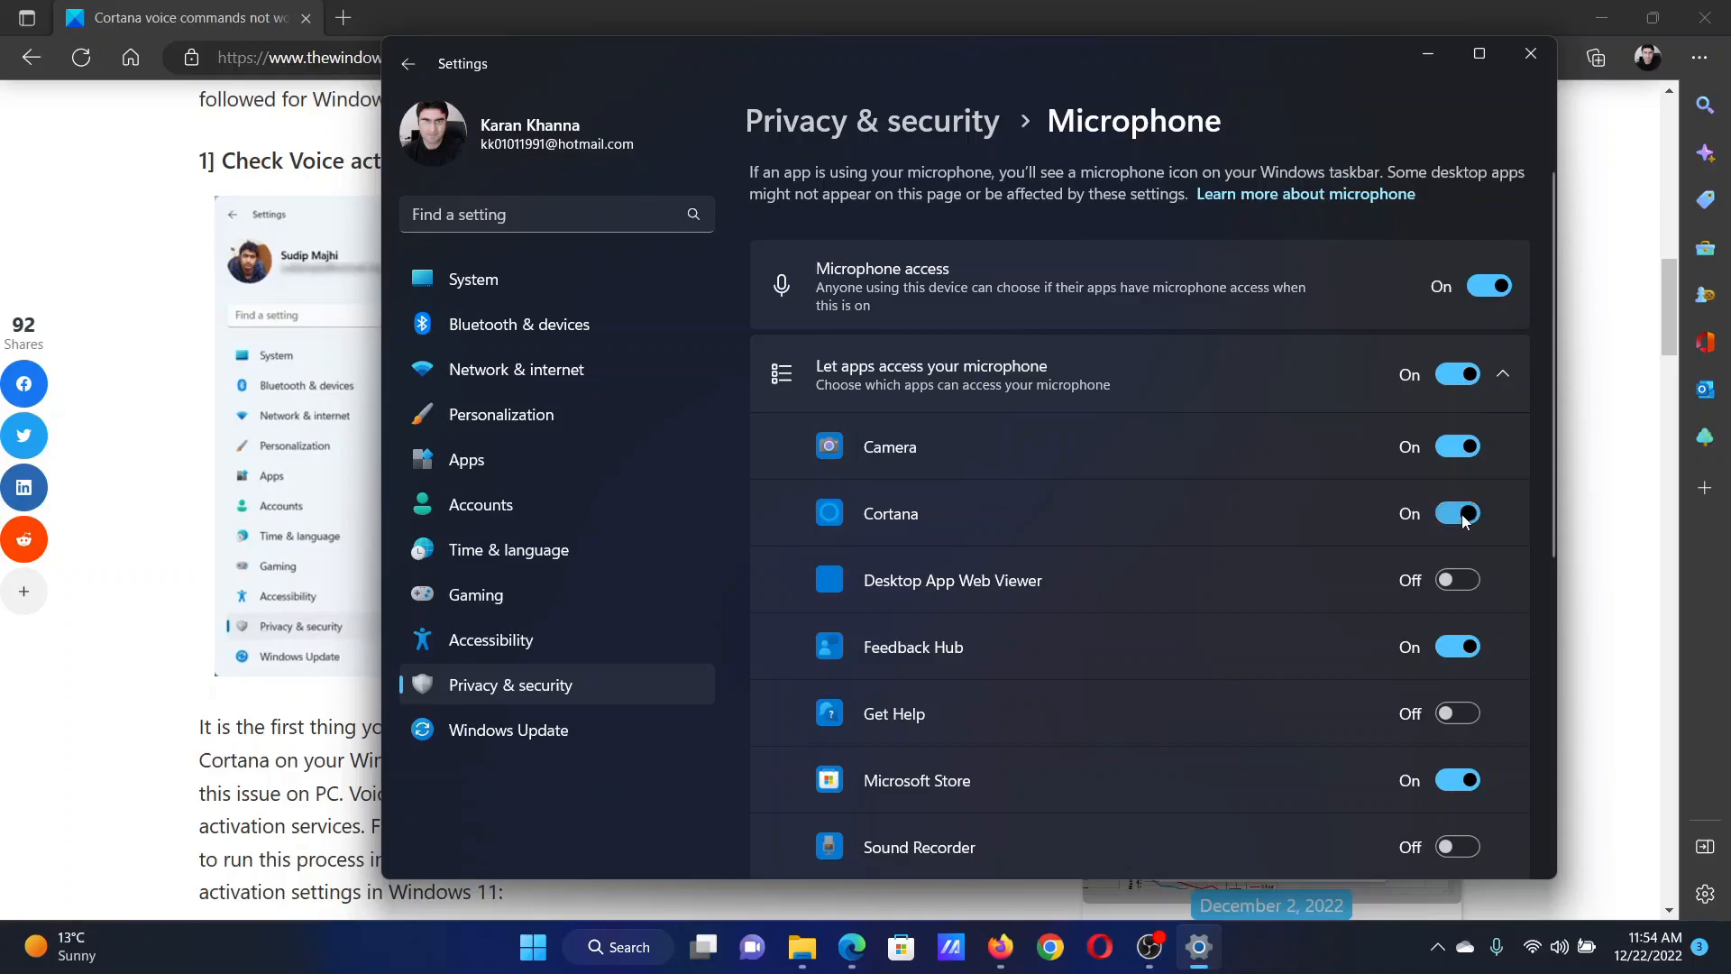
click(1530, 52)
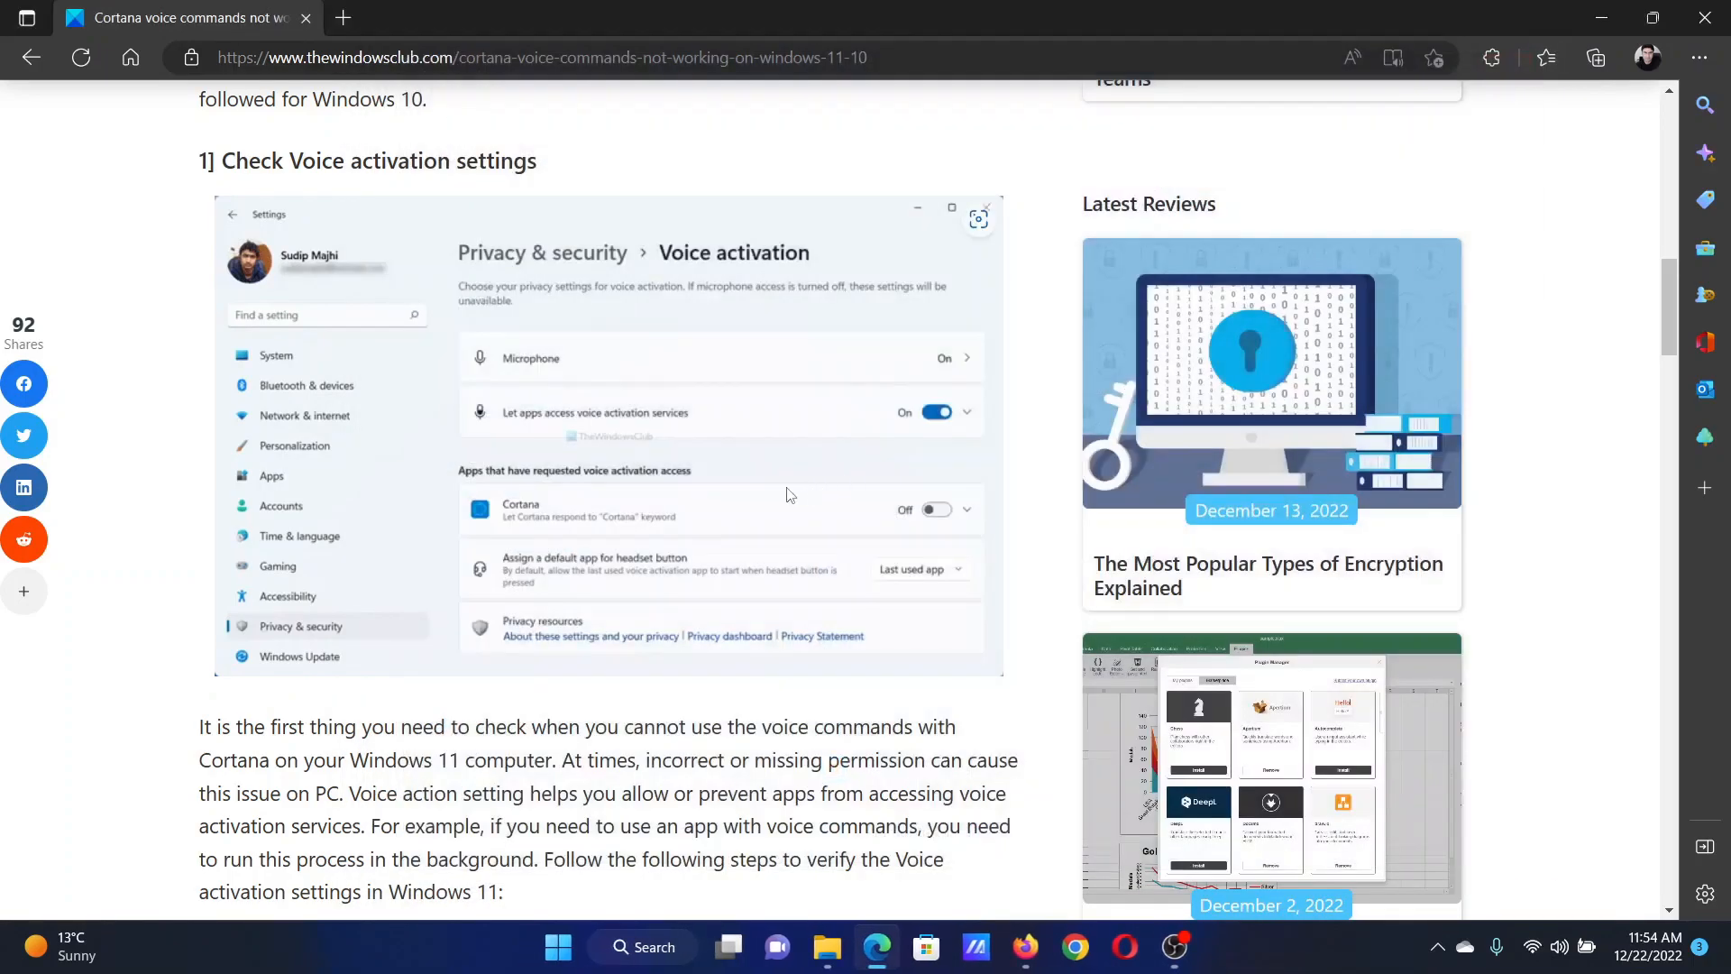
scroll(up, 3)
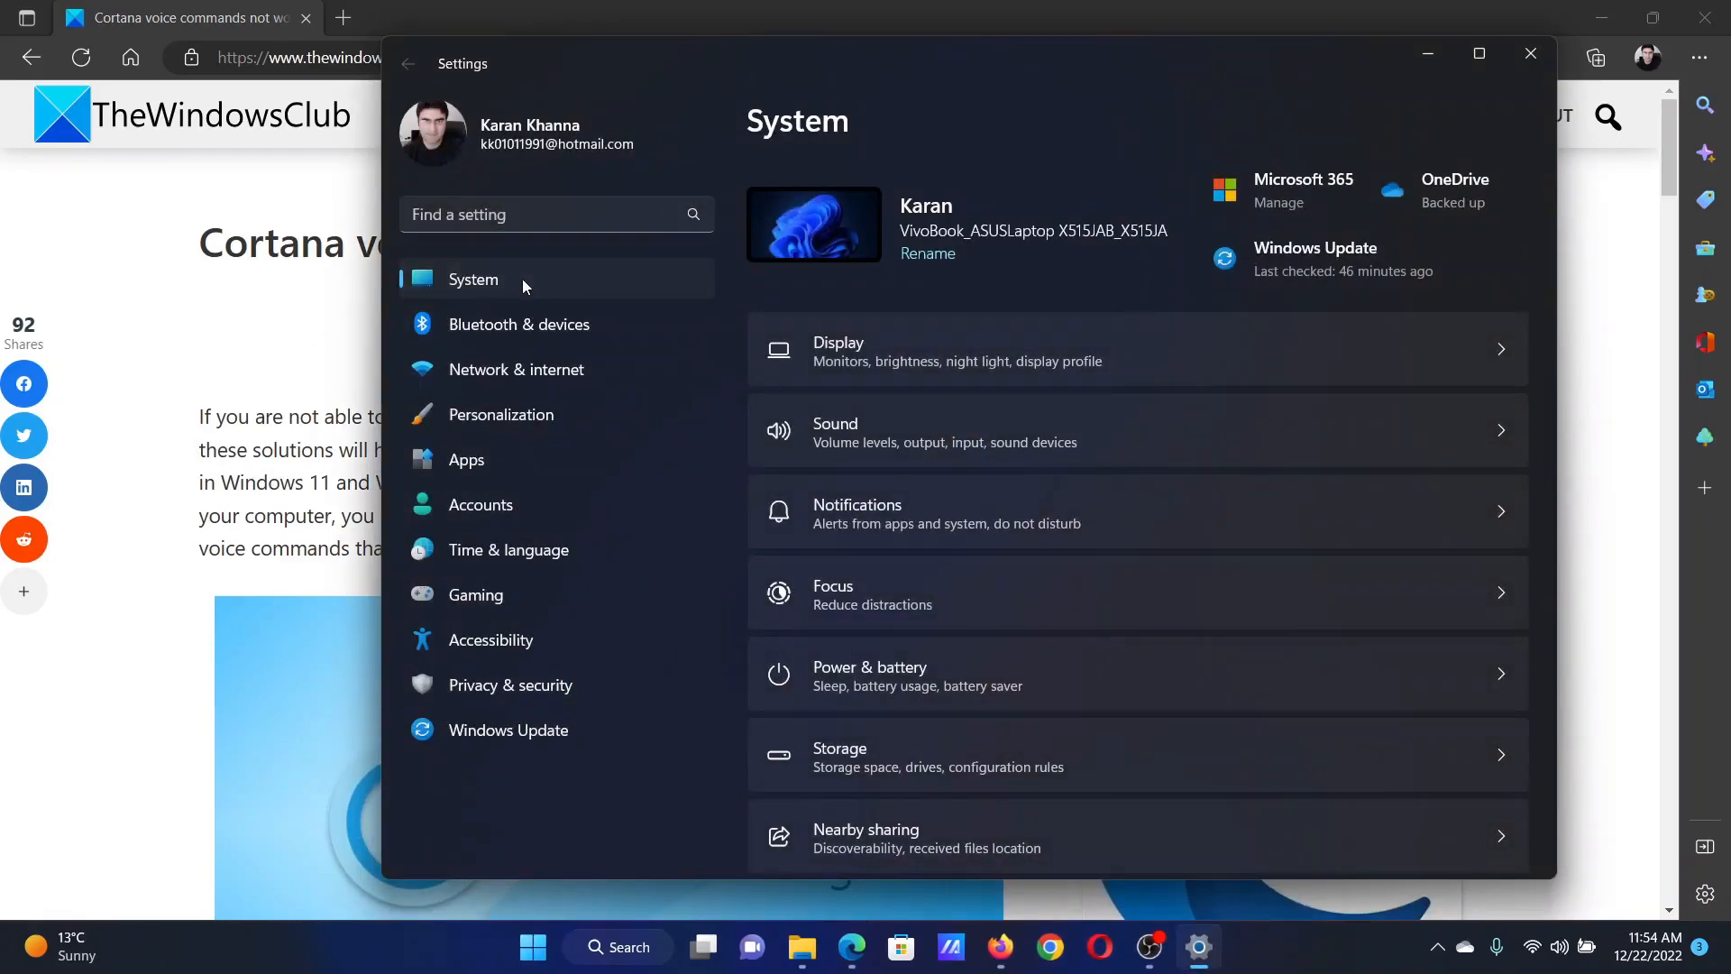
Under System > Troubleshoot > Other troubleshooters, scroll down to Windows Store Apps.
scroll(down, 3)
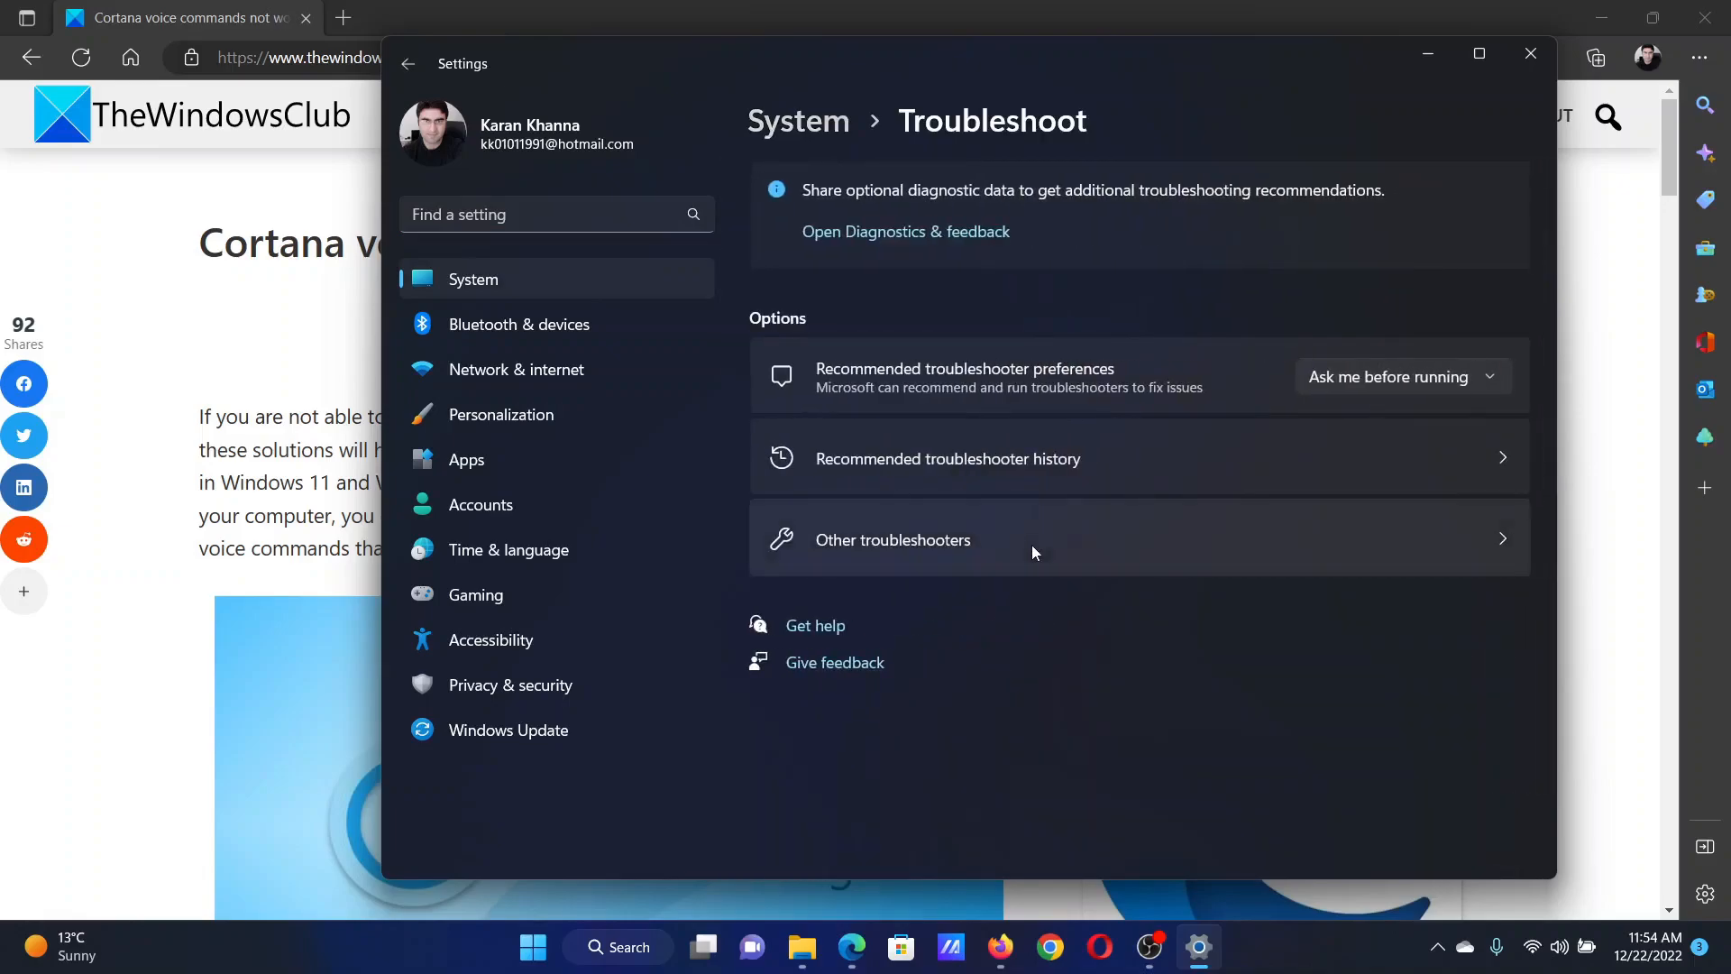
click(892, 539)
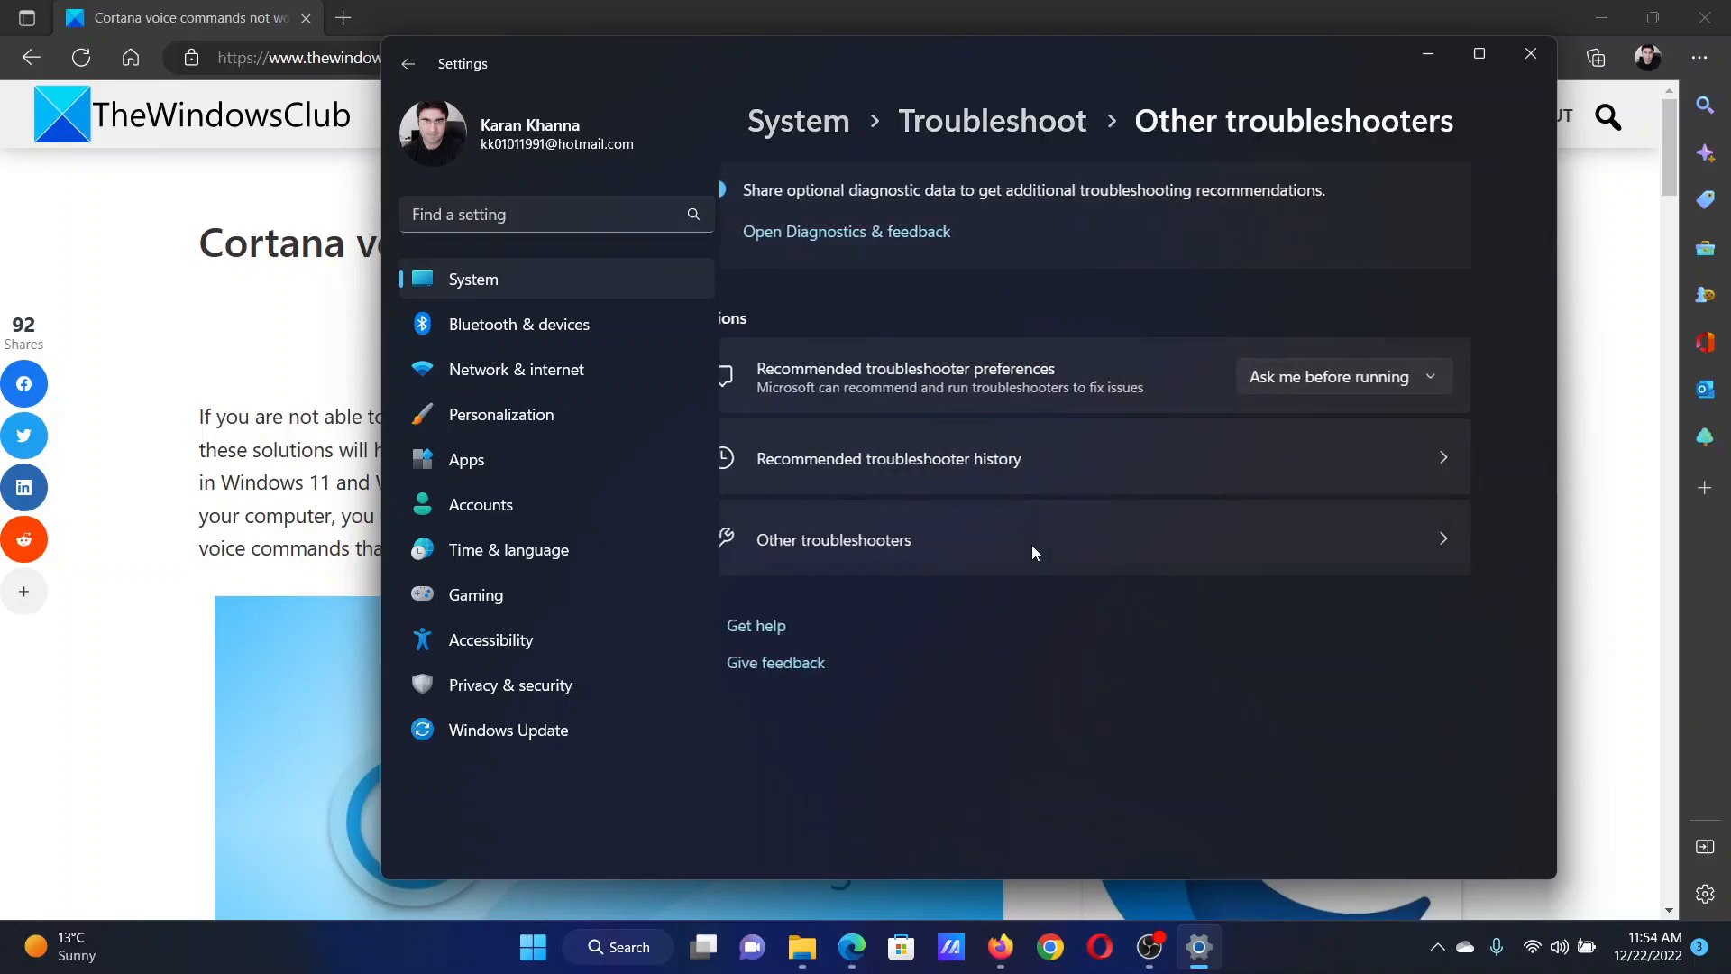
click(833, 539)
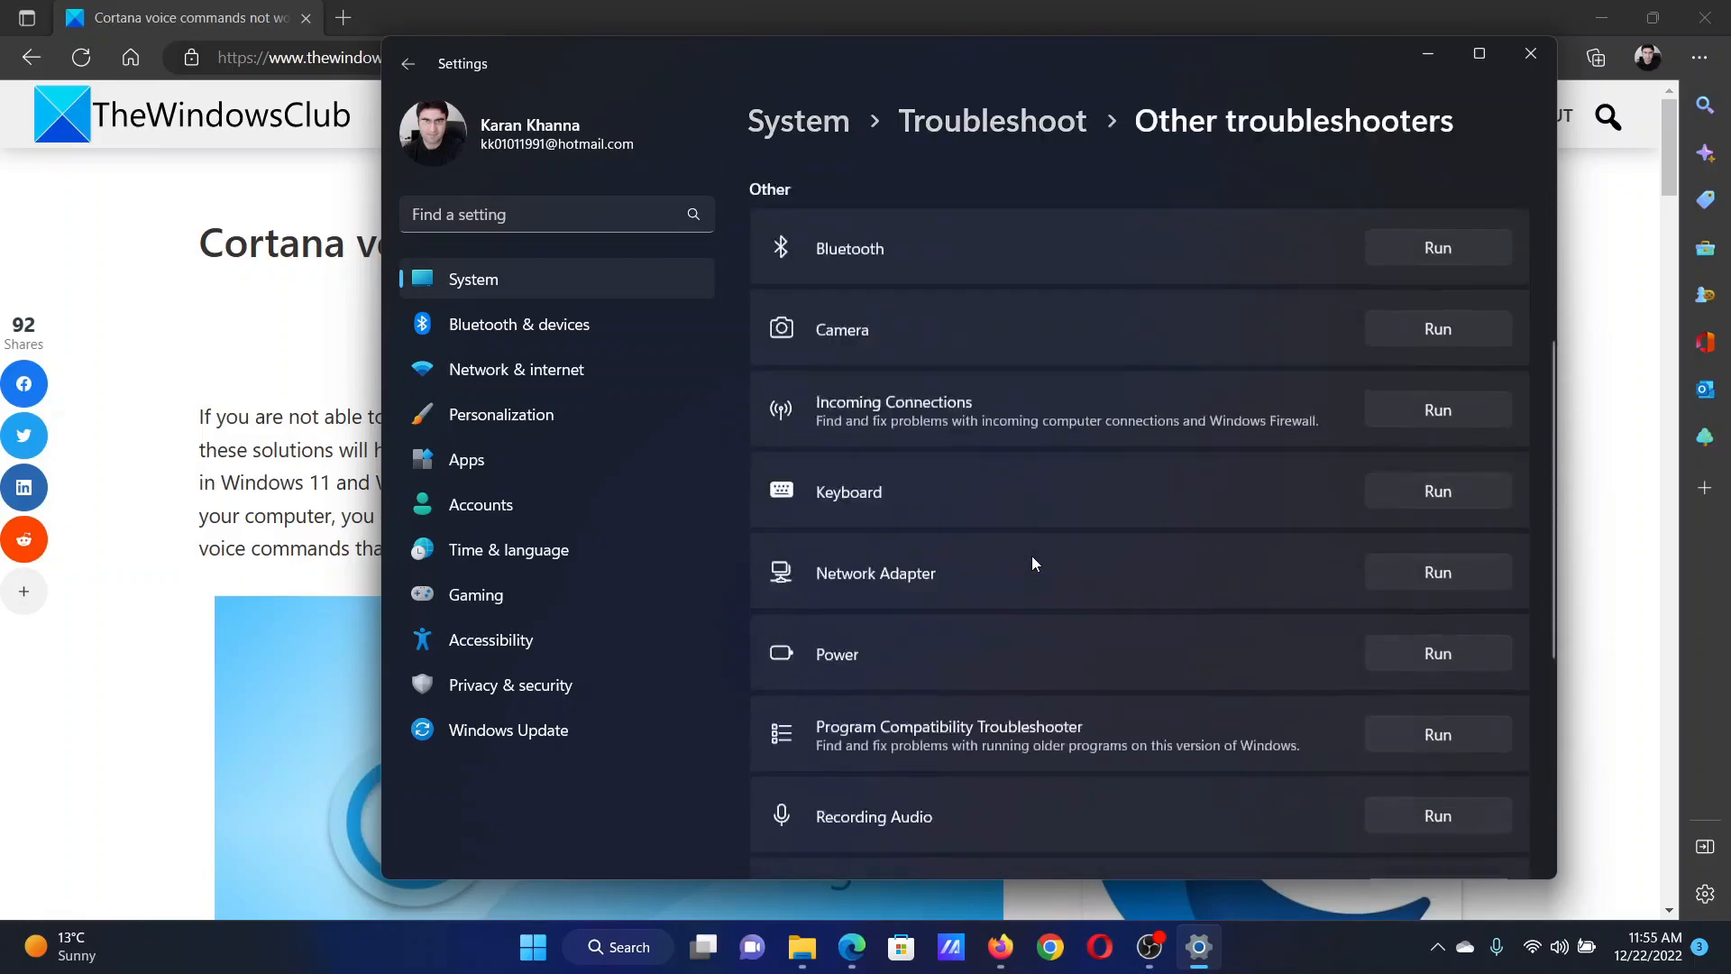
scroll(down, 3)
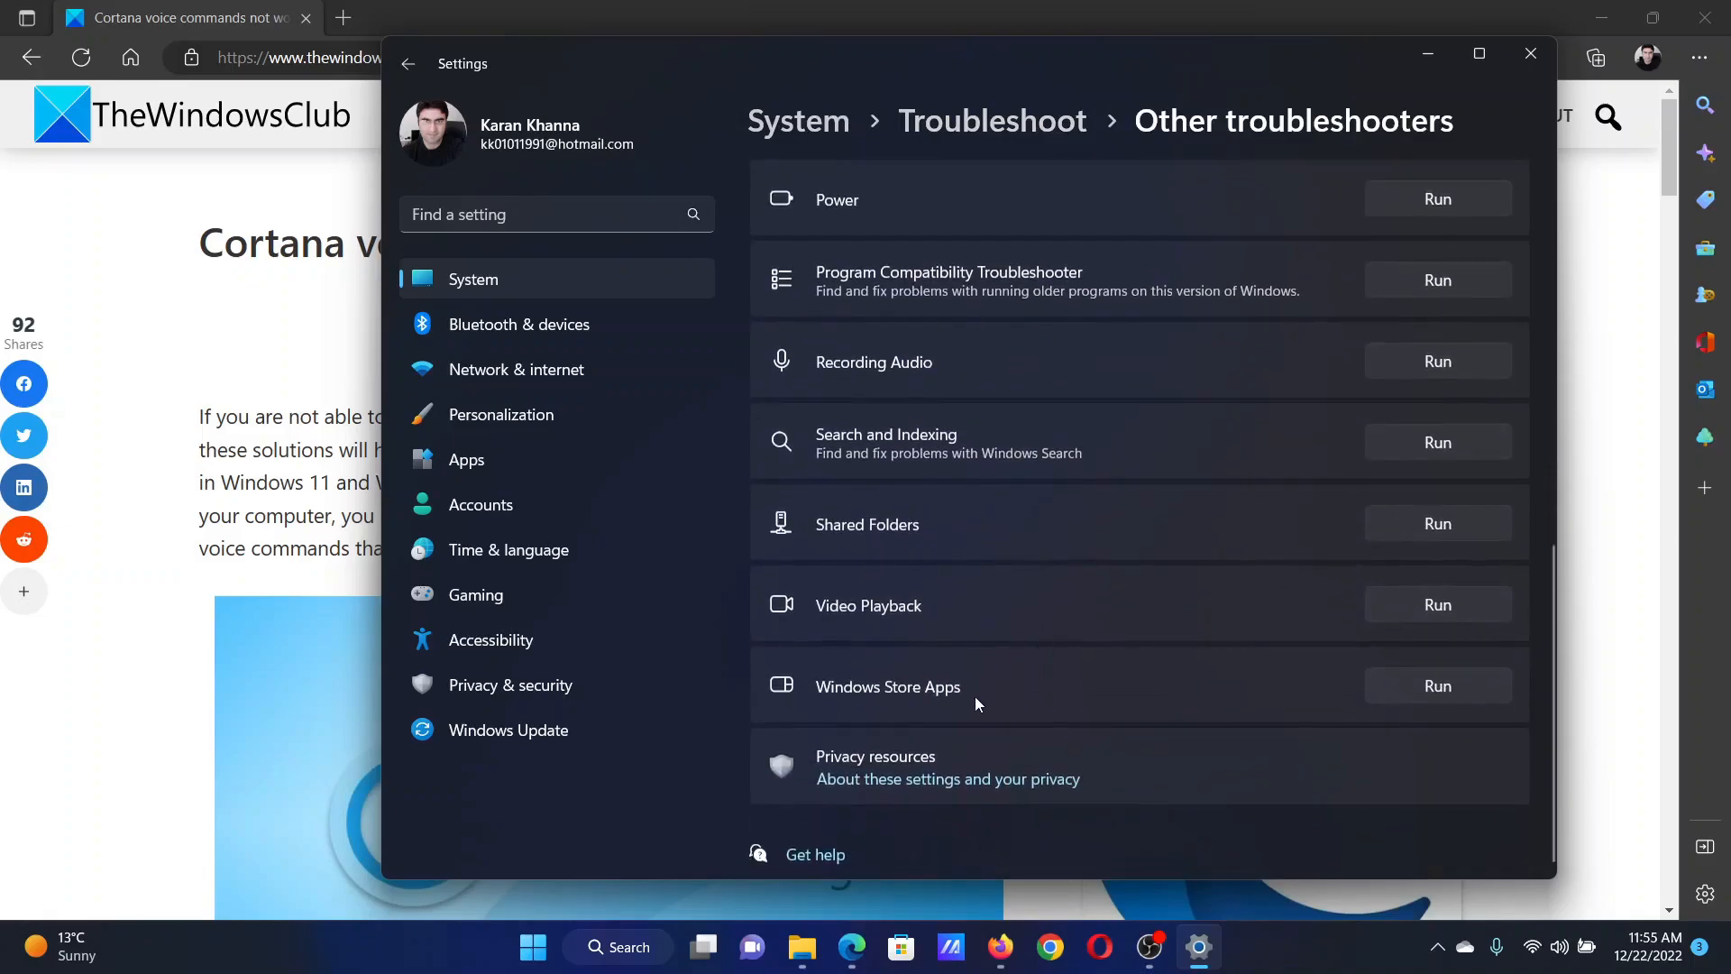
mouse_move(1134, 698)
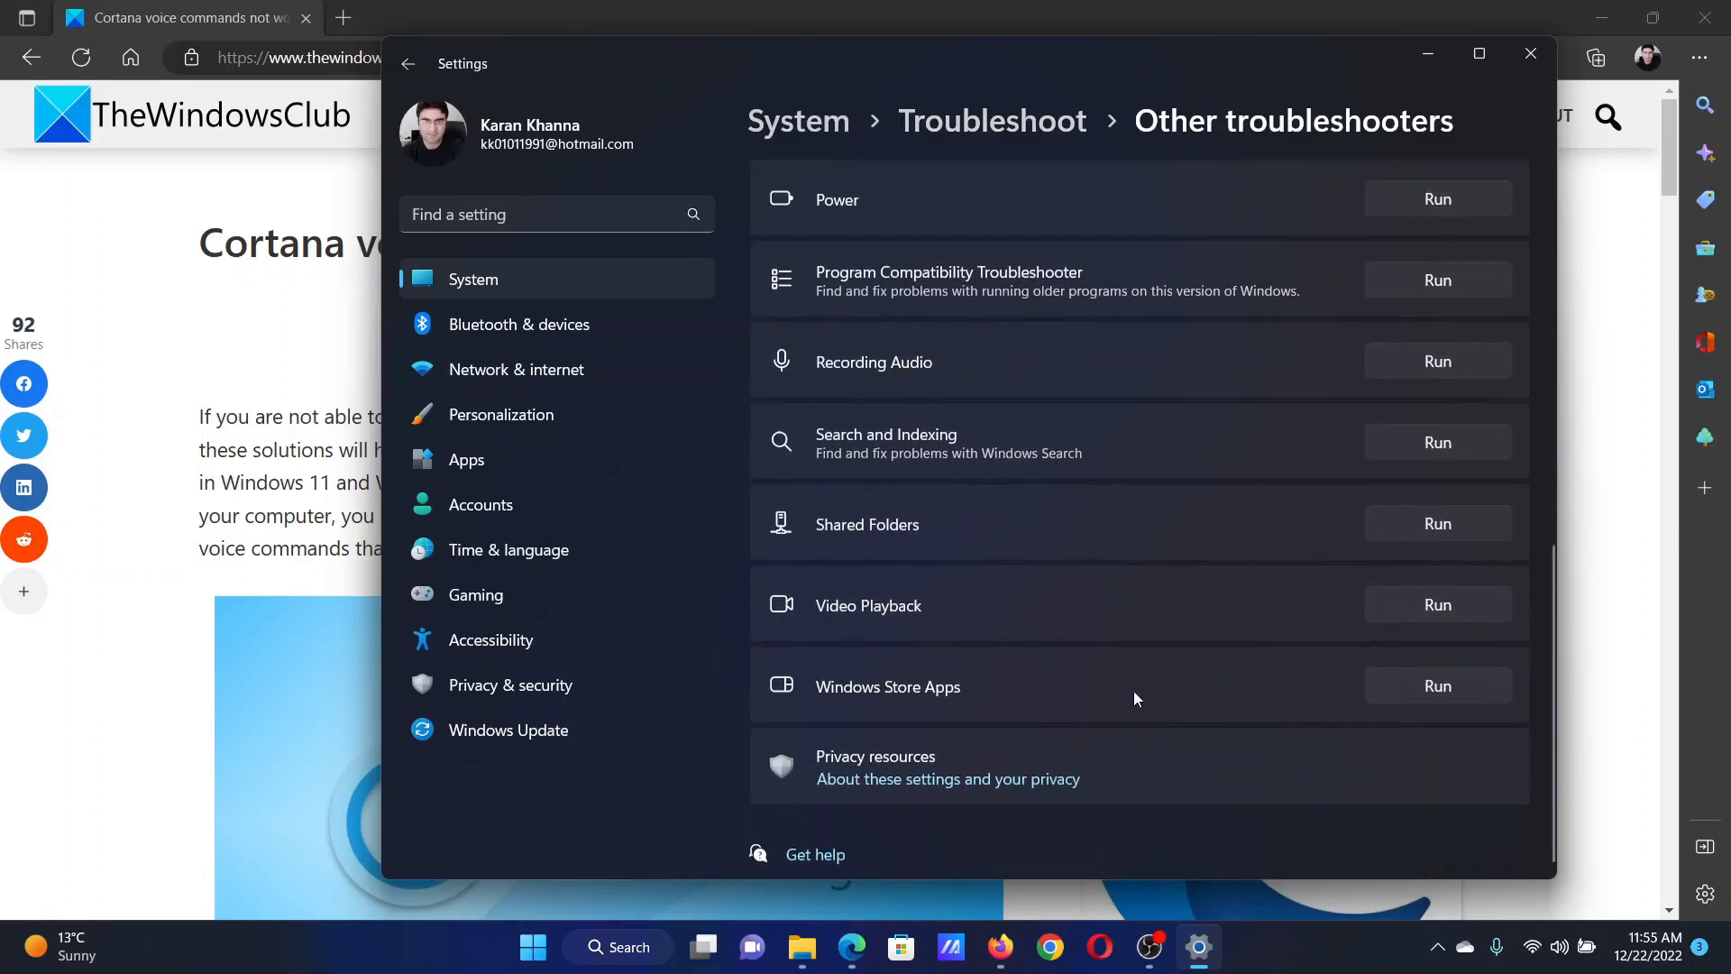
mouse_move(1644, 491)
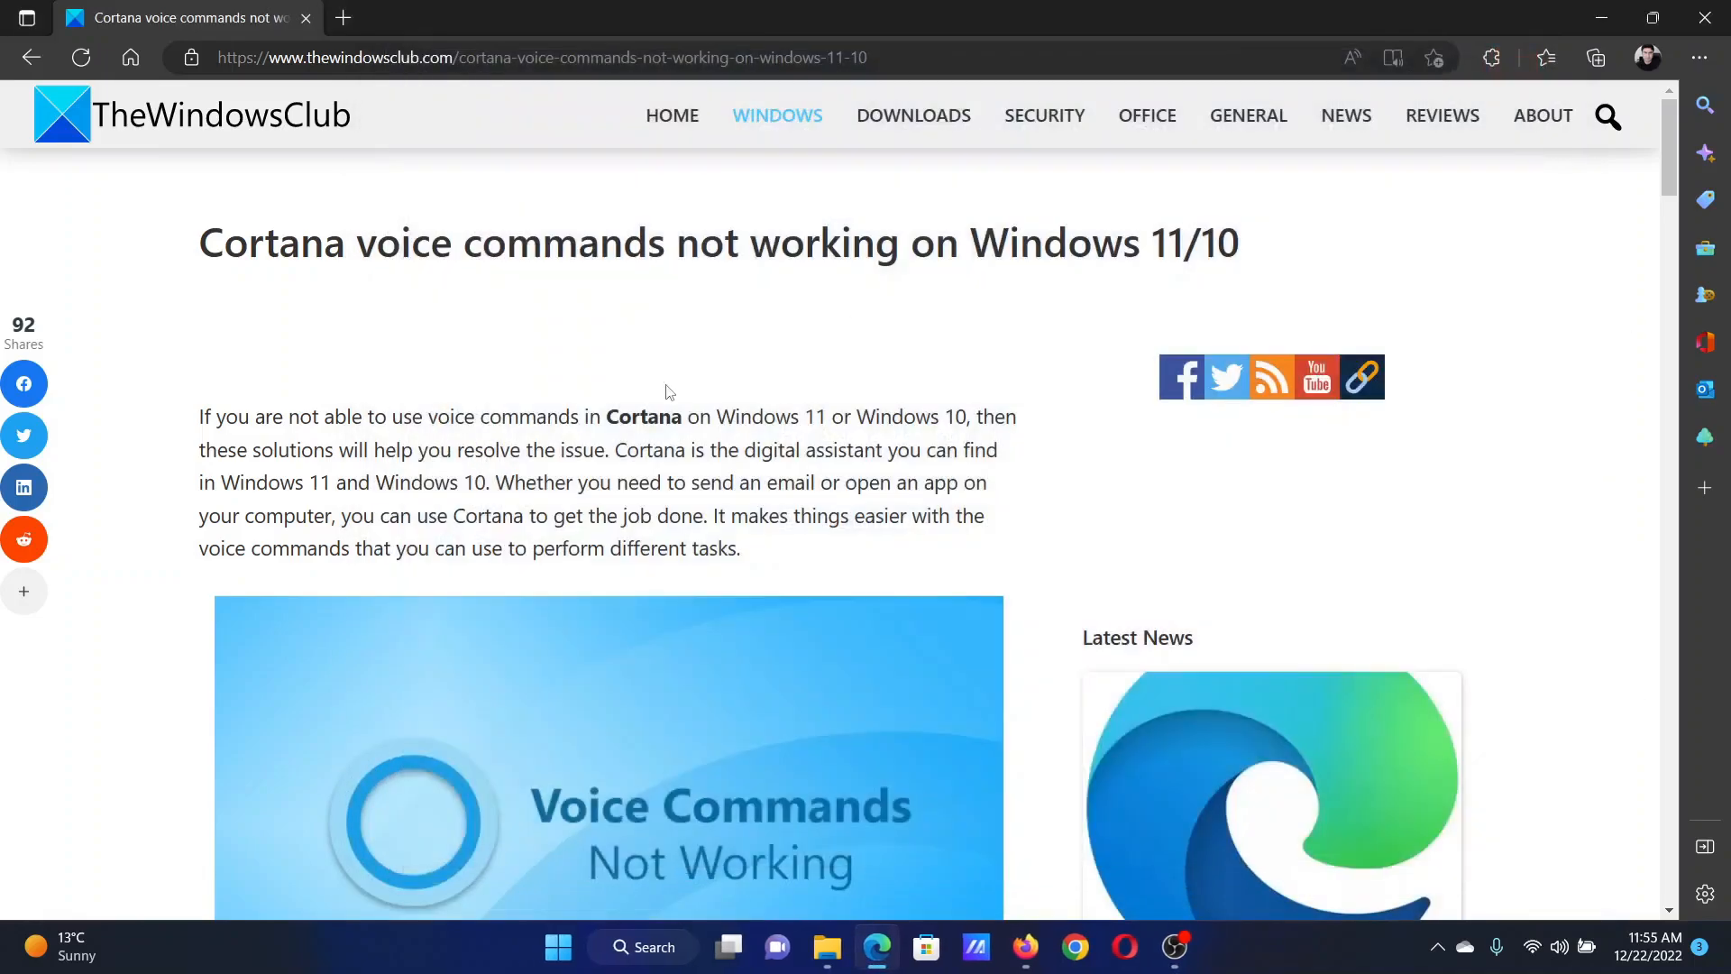
mouse_move(401, 366)
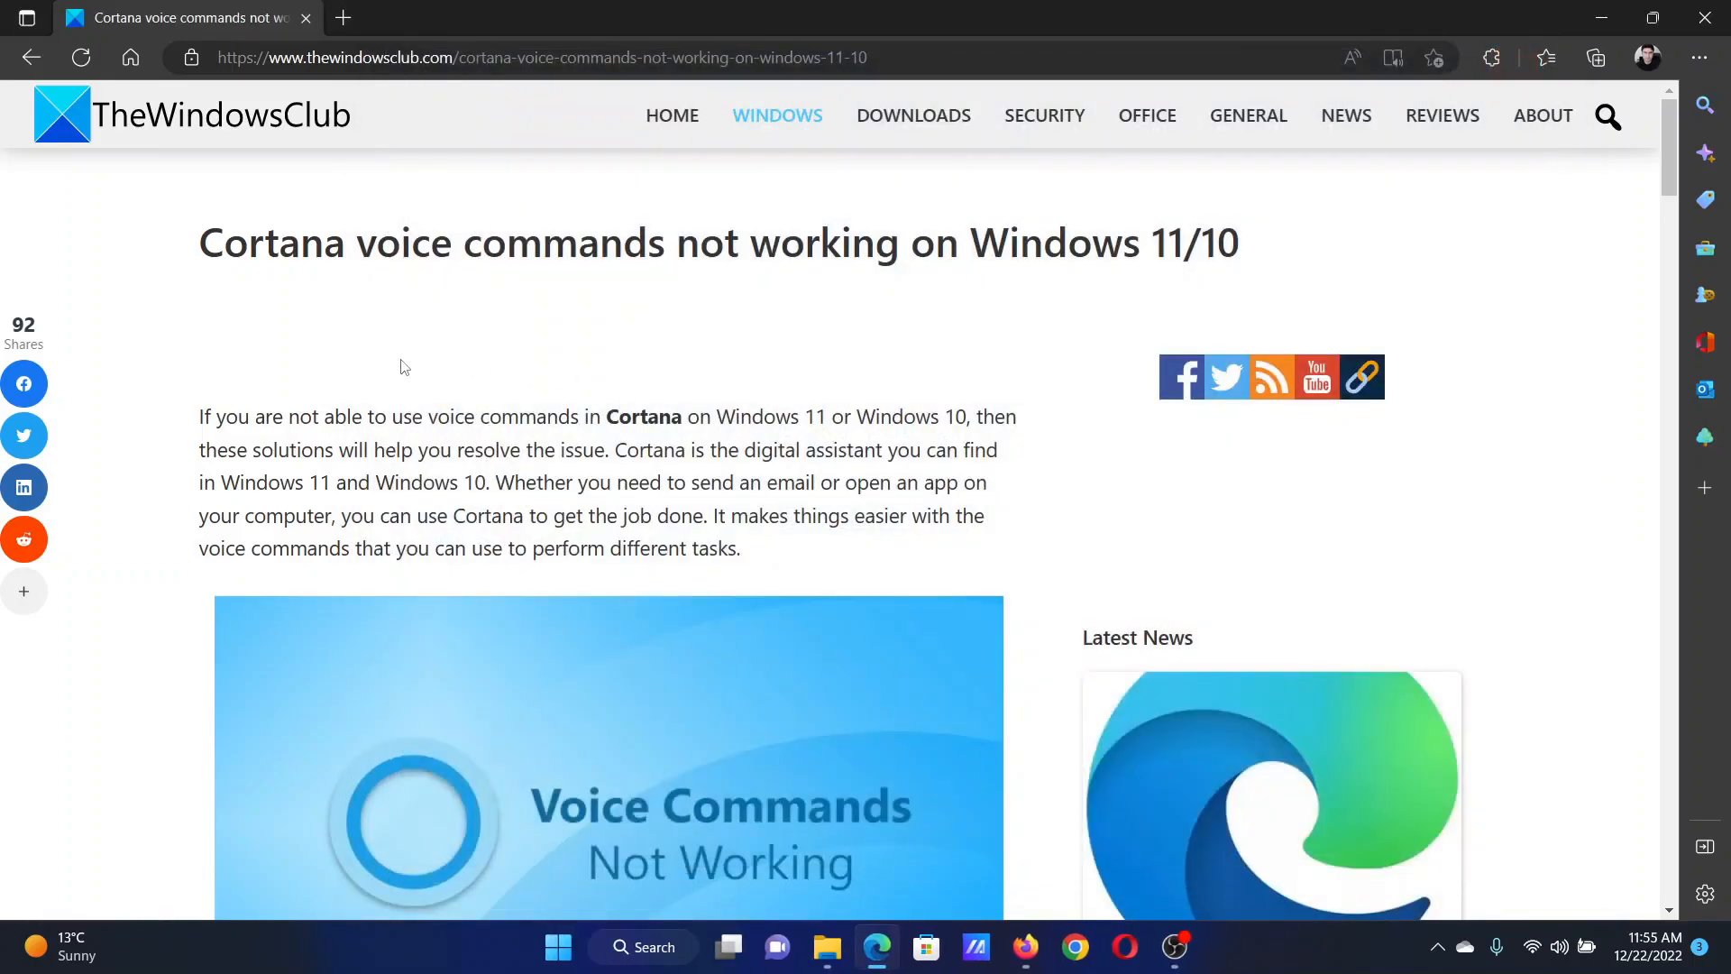
drag(198, 243, 508, 243)
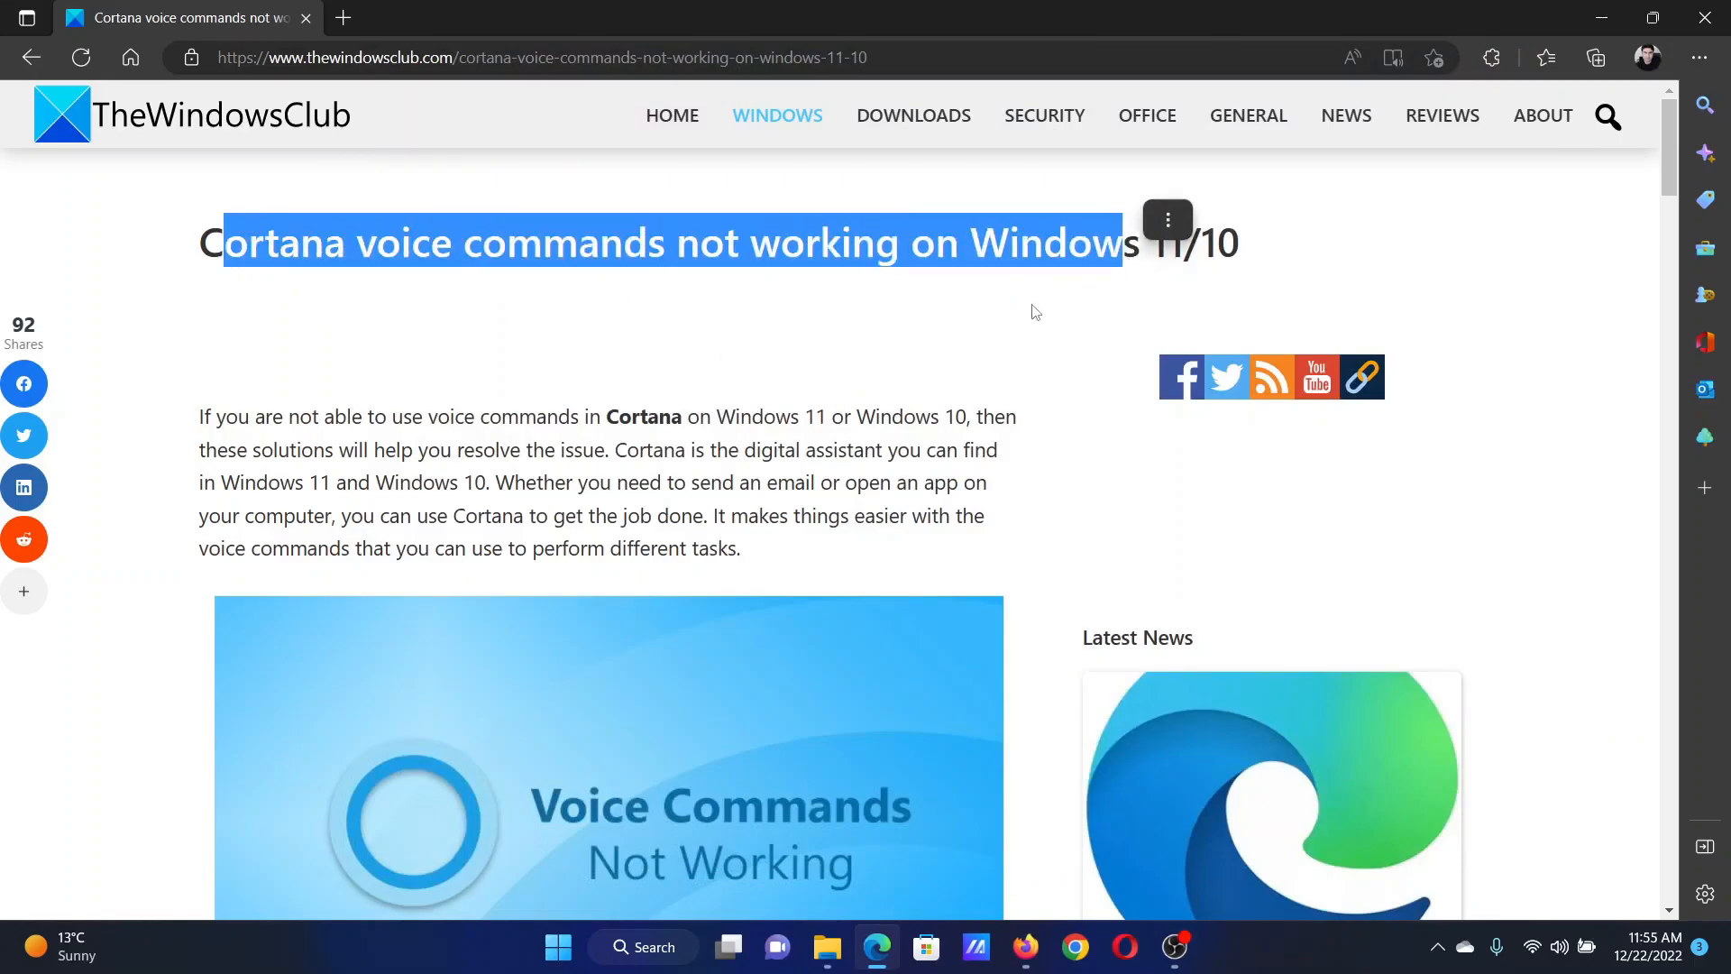
click(966, 343)
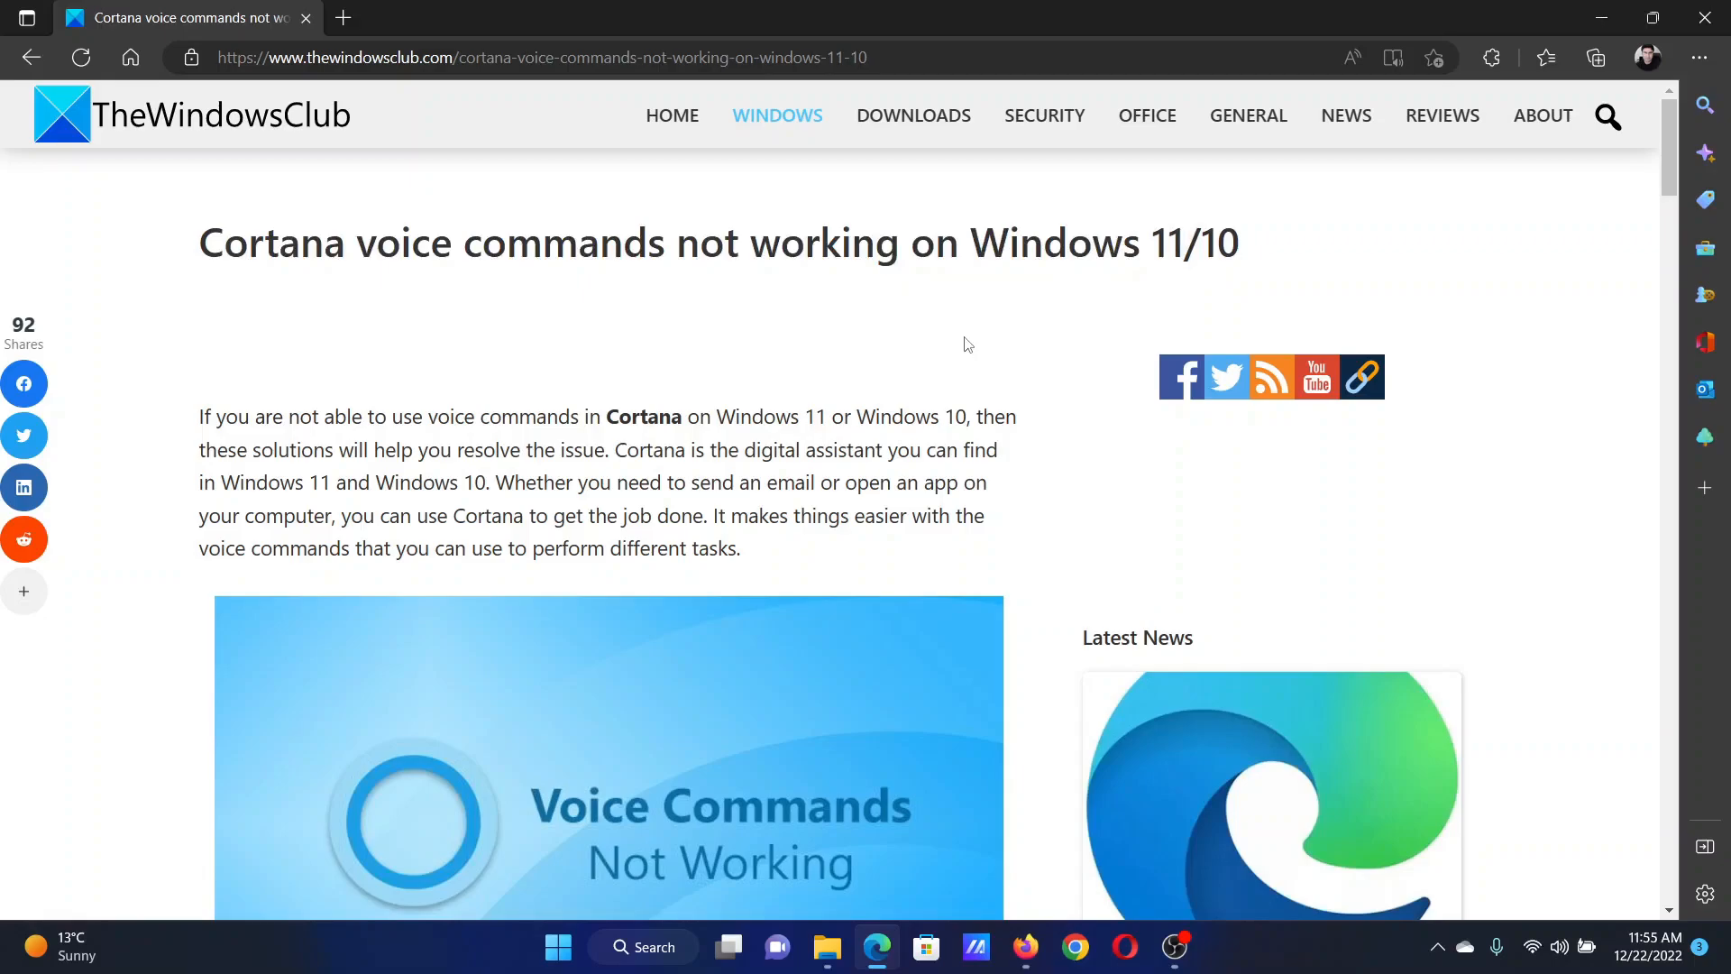